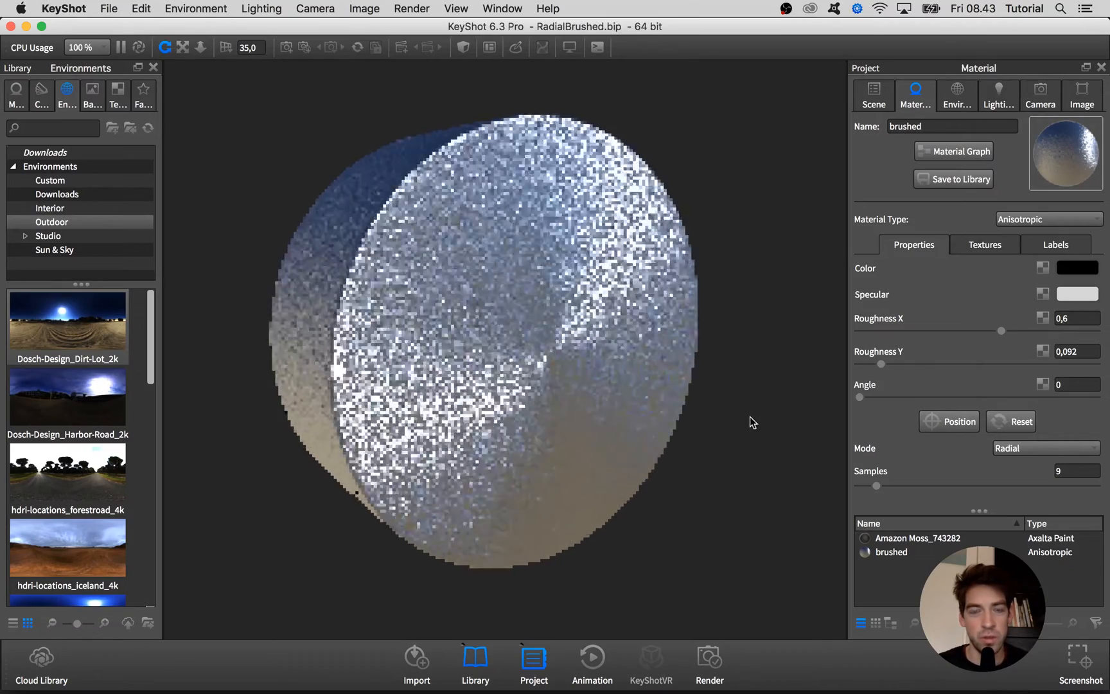
Orbit the cylinder to inspect its brushed face, then switch to Chrome for reference images.
left_click_drag(754, 422, 487, 423)
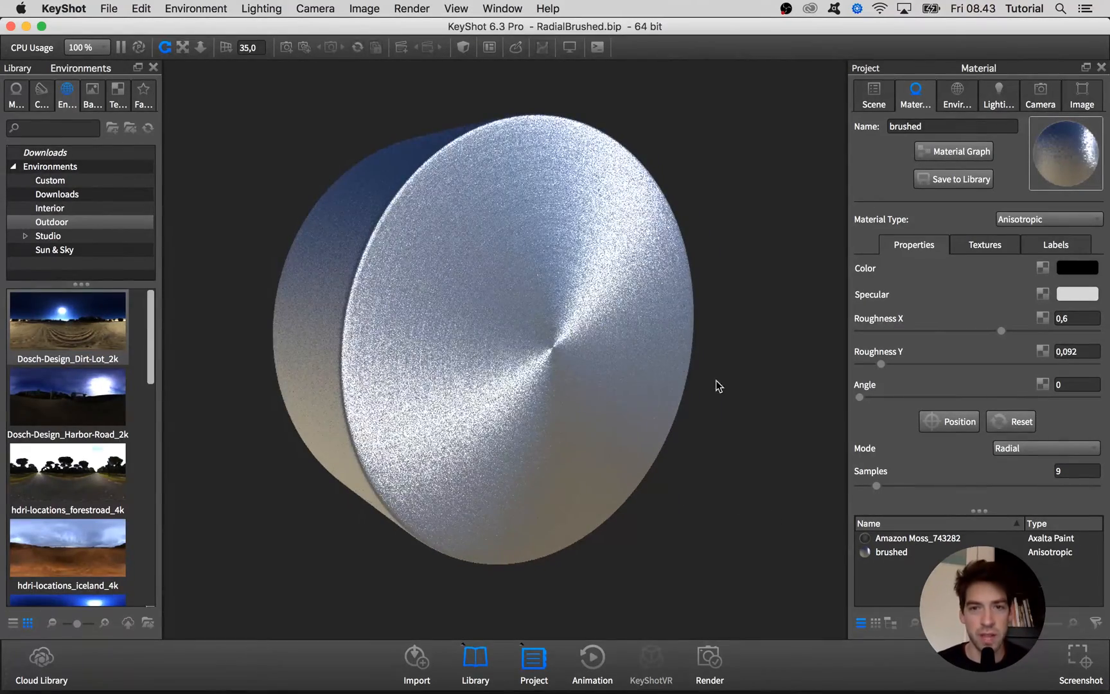
left_click_drag(718, 385, 748, 462)
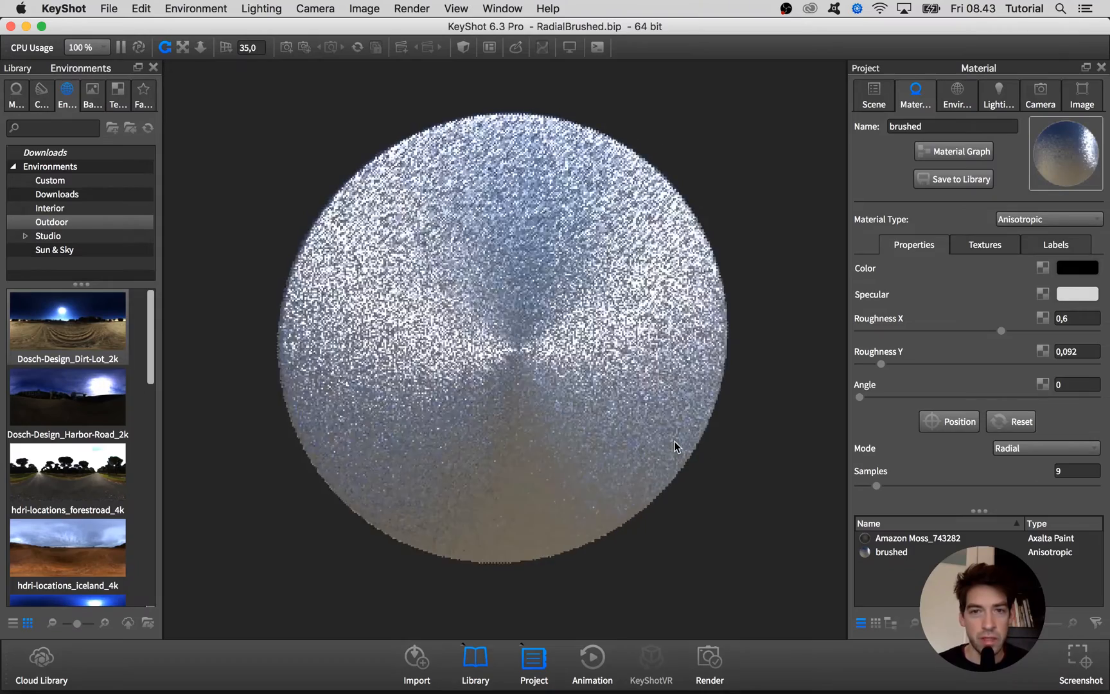
left_click_drag(676, 448, 496, 439)
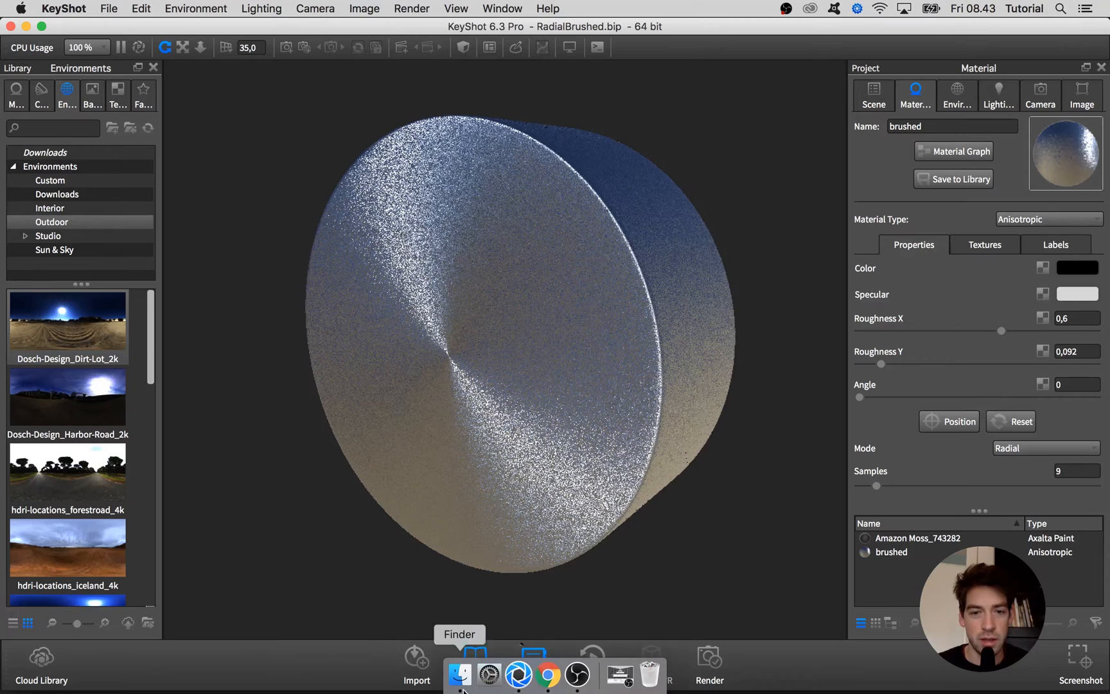
left_click(544, 670)
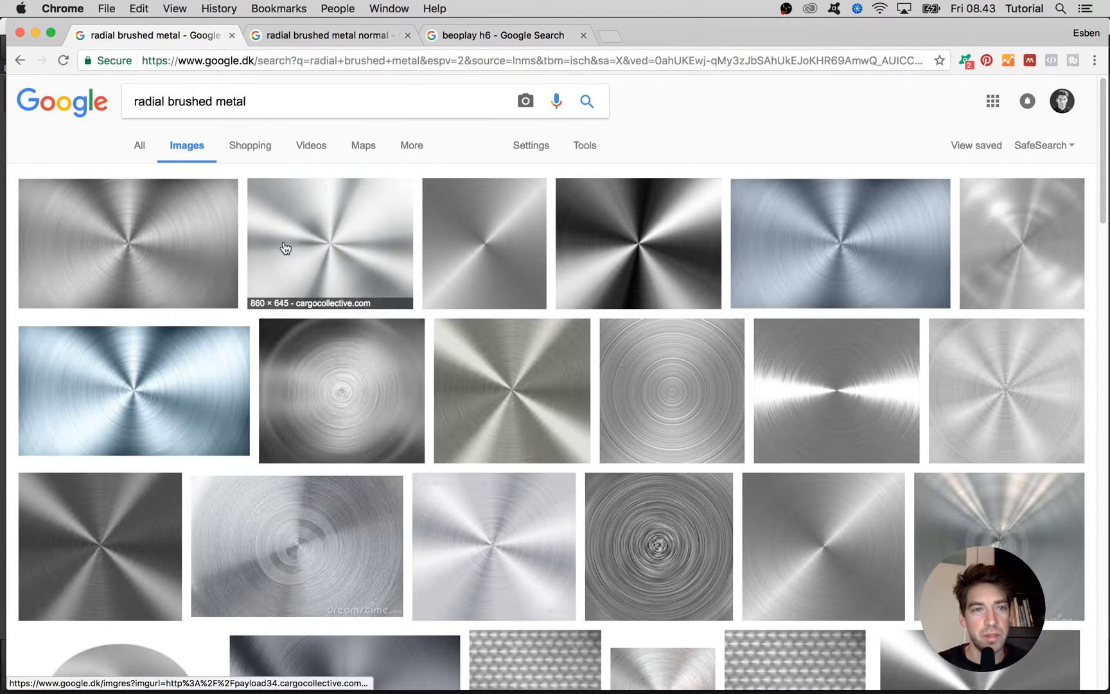
mouse_move(497, 278)
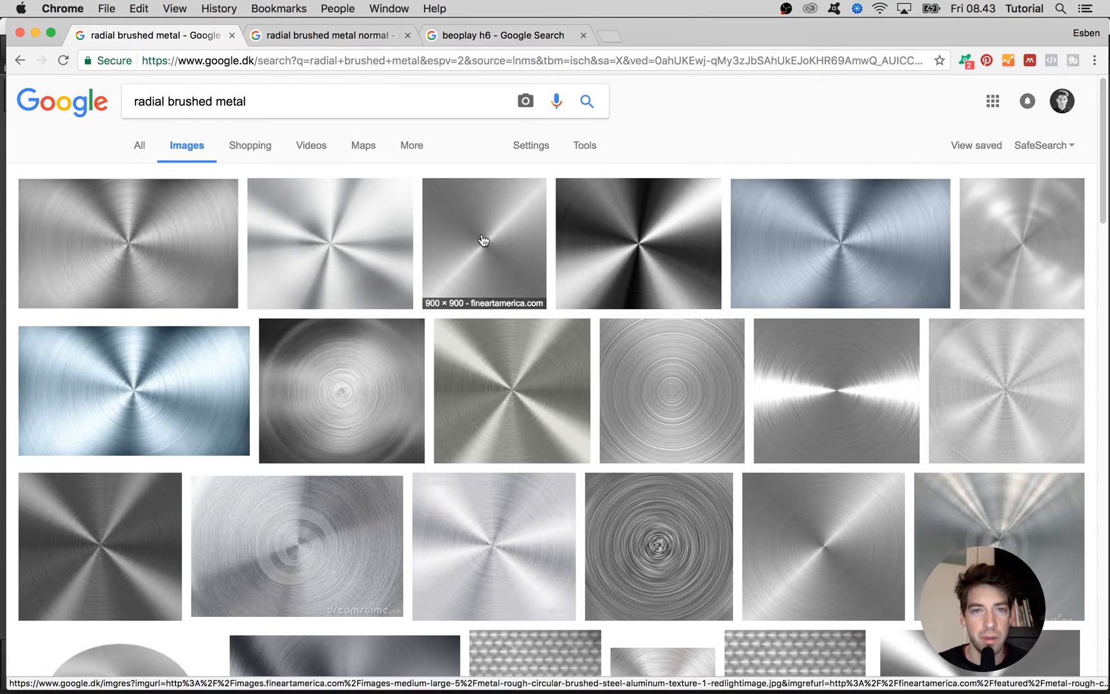
mouse_move(130, 261)
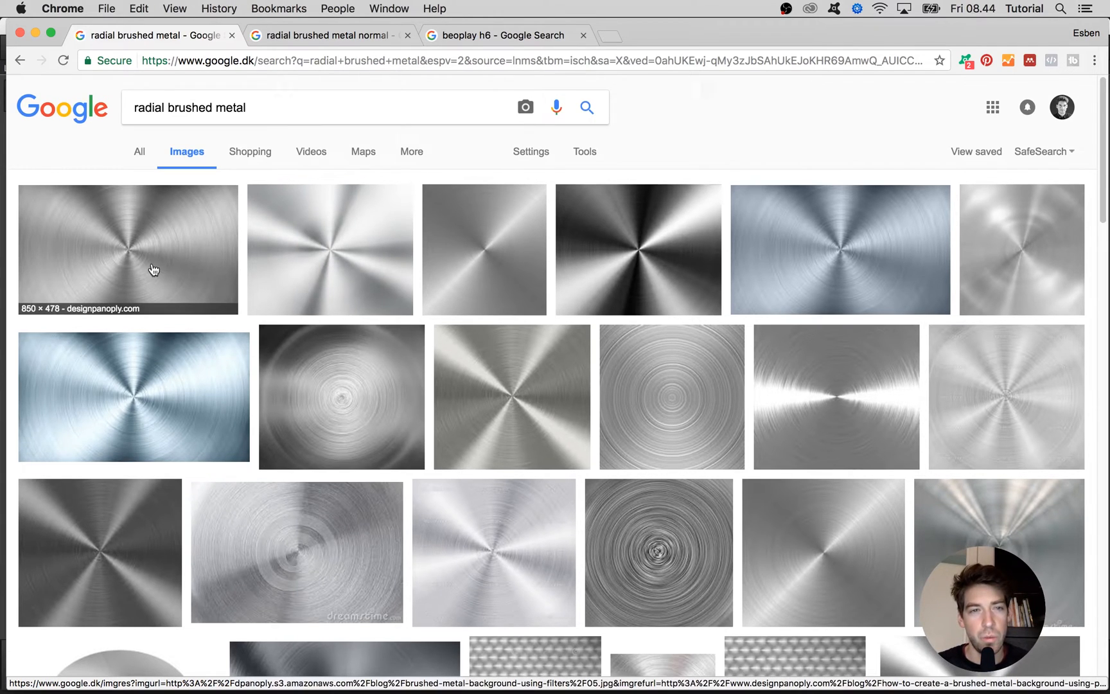
mouse_move(143, 249)
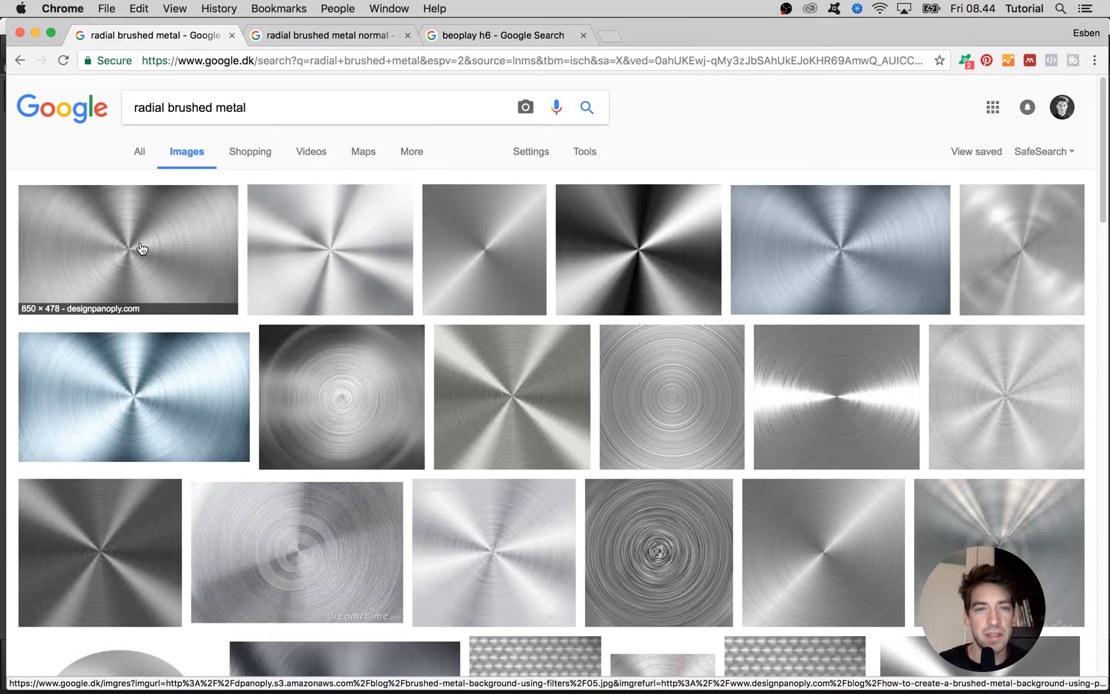
mouse_move(136, 250)
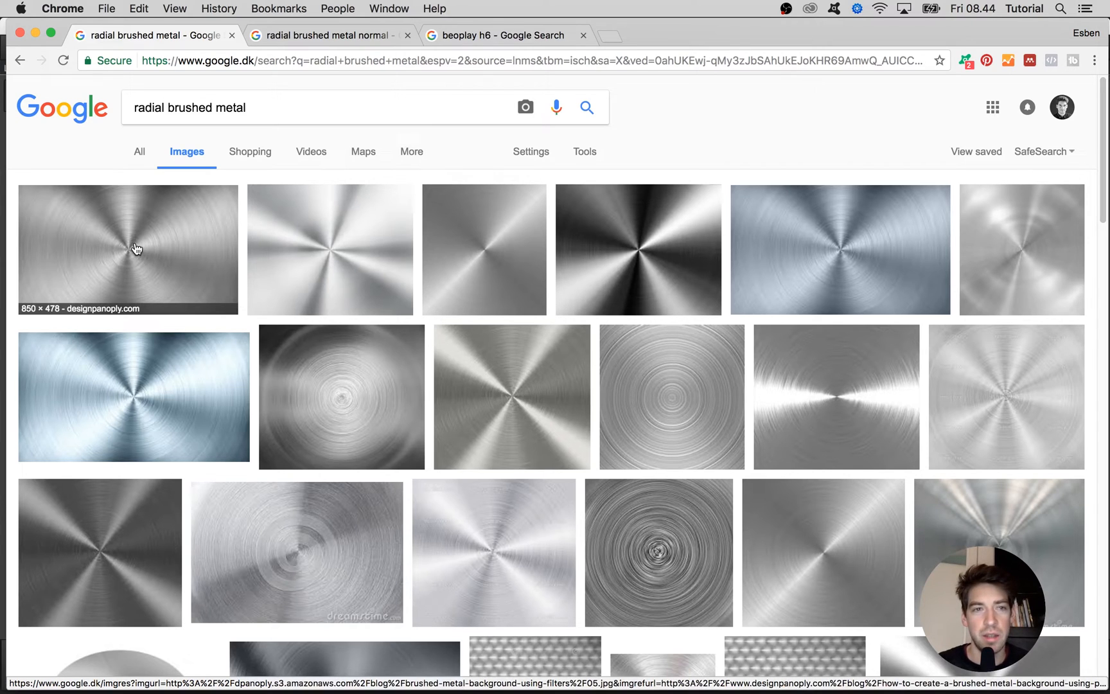
mouse_move(699, 253)
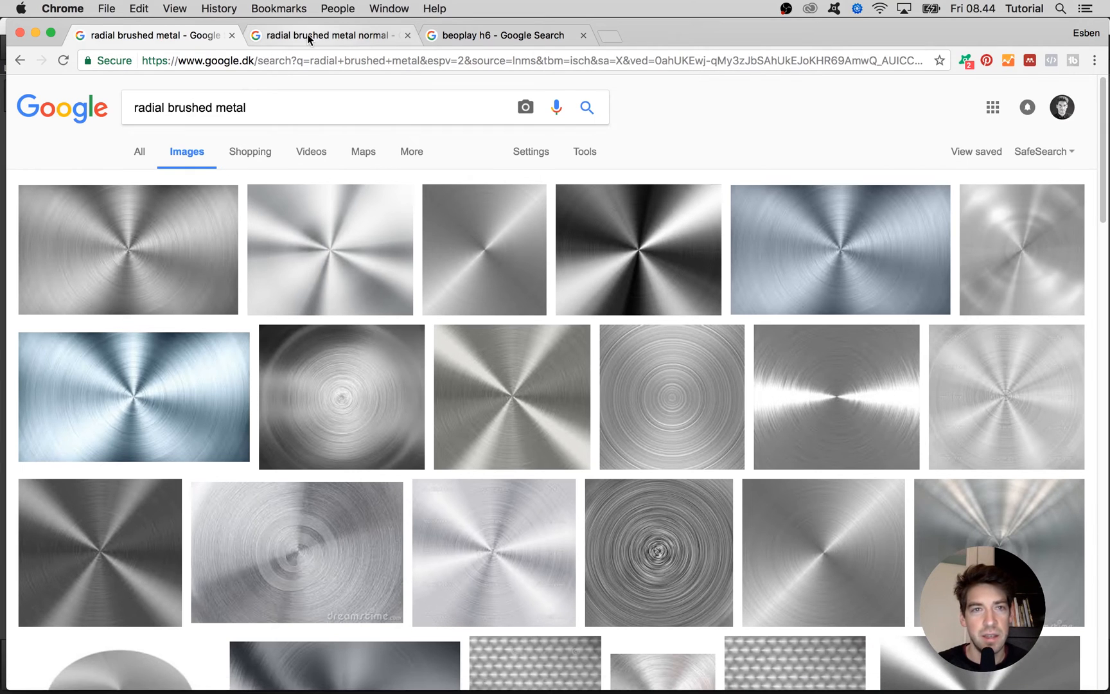
Show the 'radial brushed metal normal' results and preview the purple and flat blue normal-map thumbnails.
left_click(320, 36)
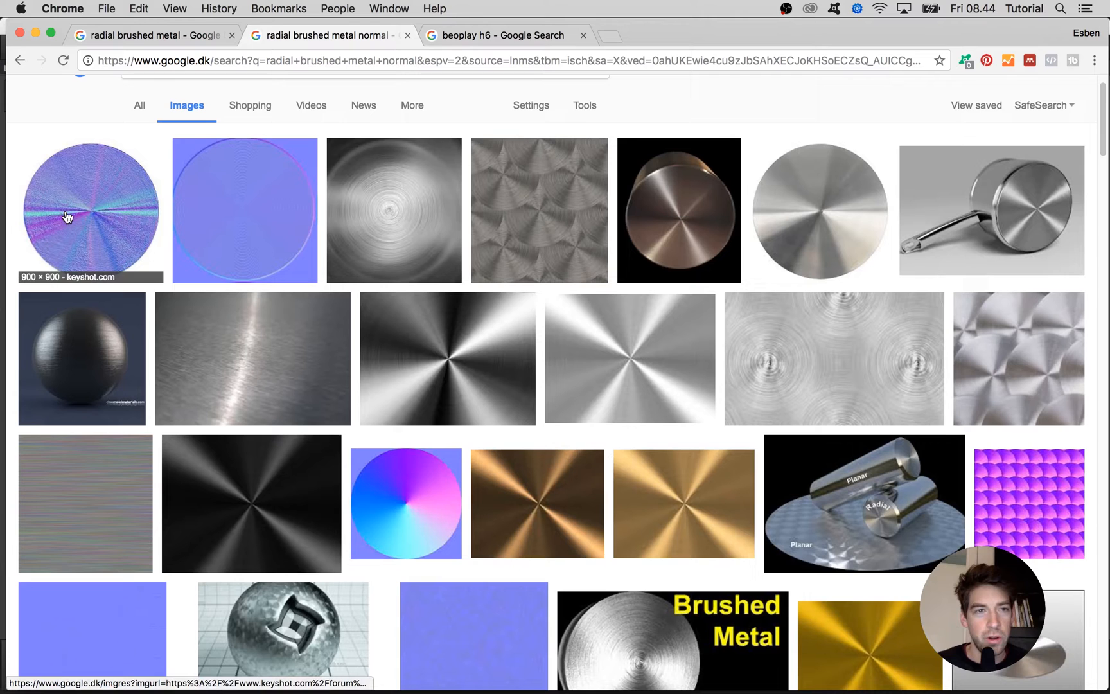
mouse_move(92, 190)
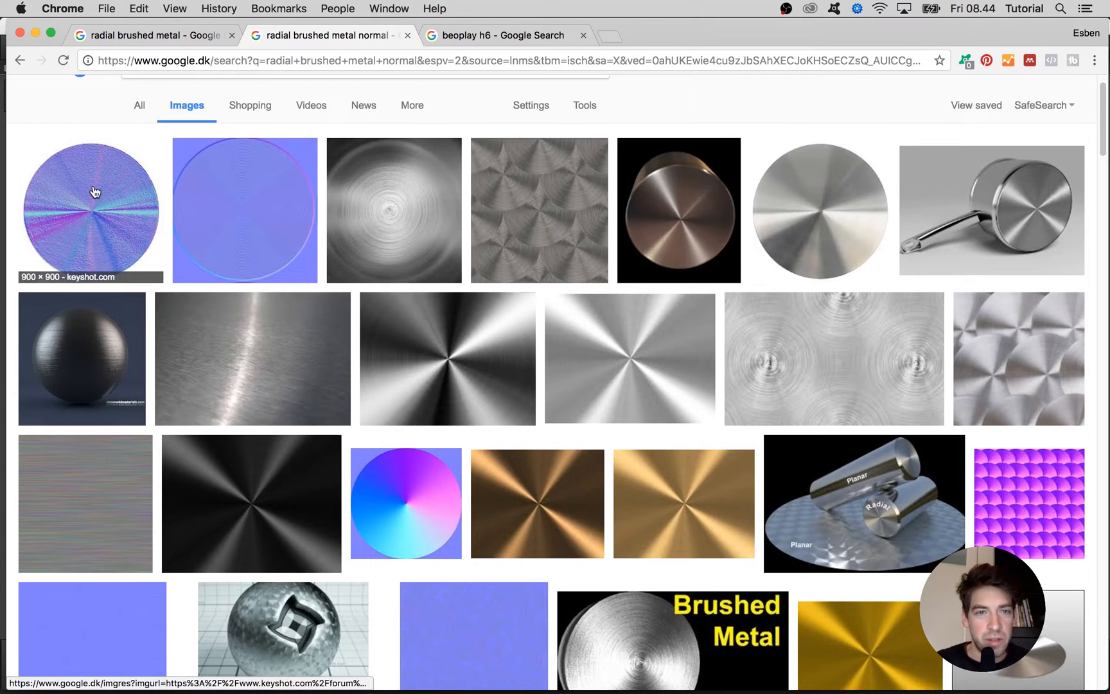
left_click(95, 205)
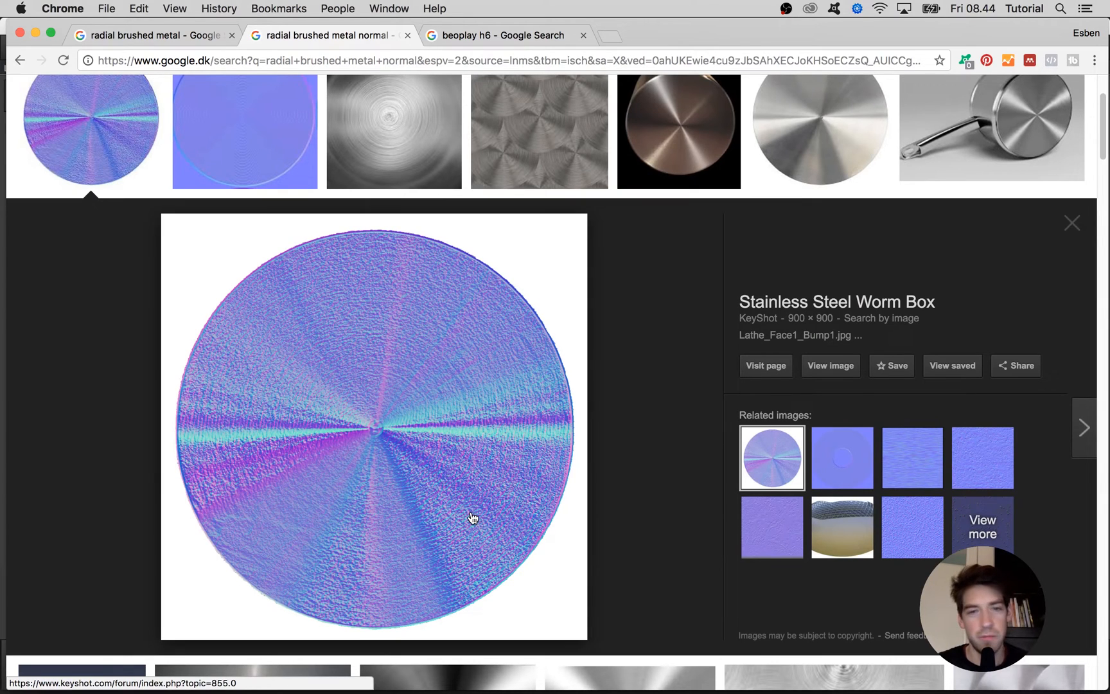
mouse_move(455, 491)
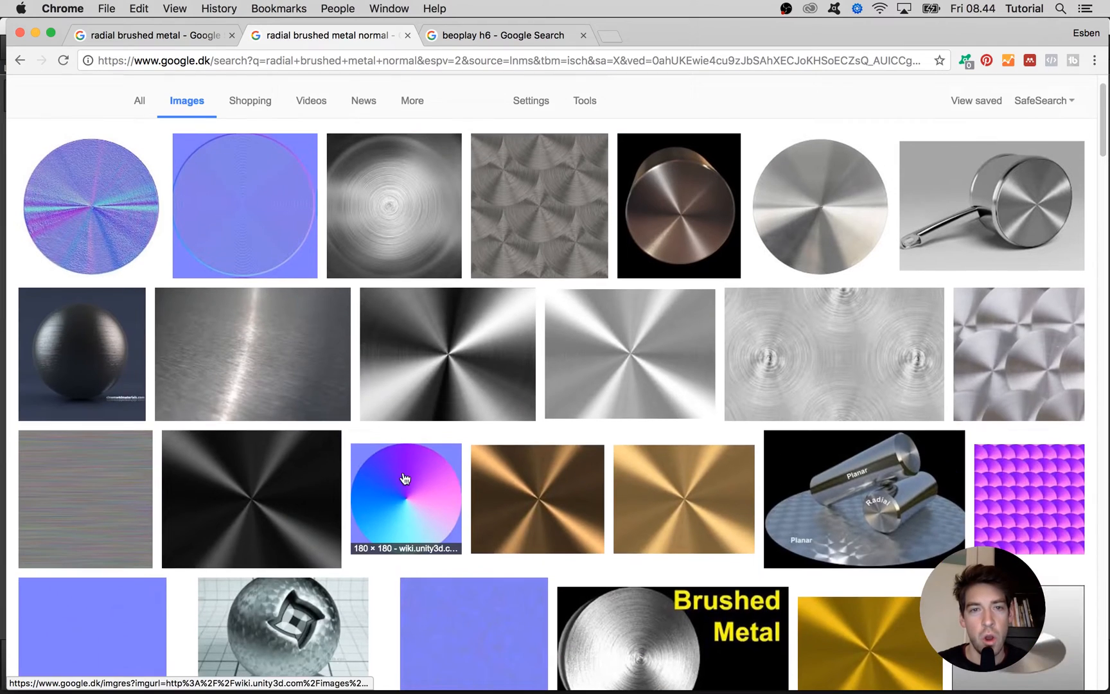
left_click(244, 205)
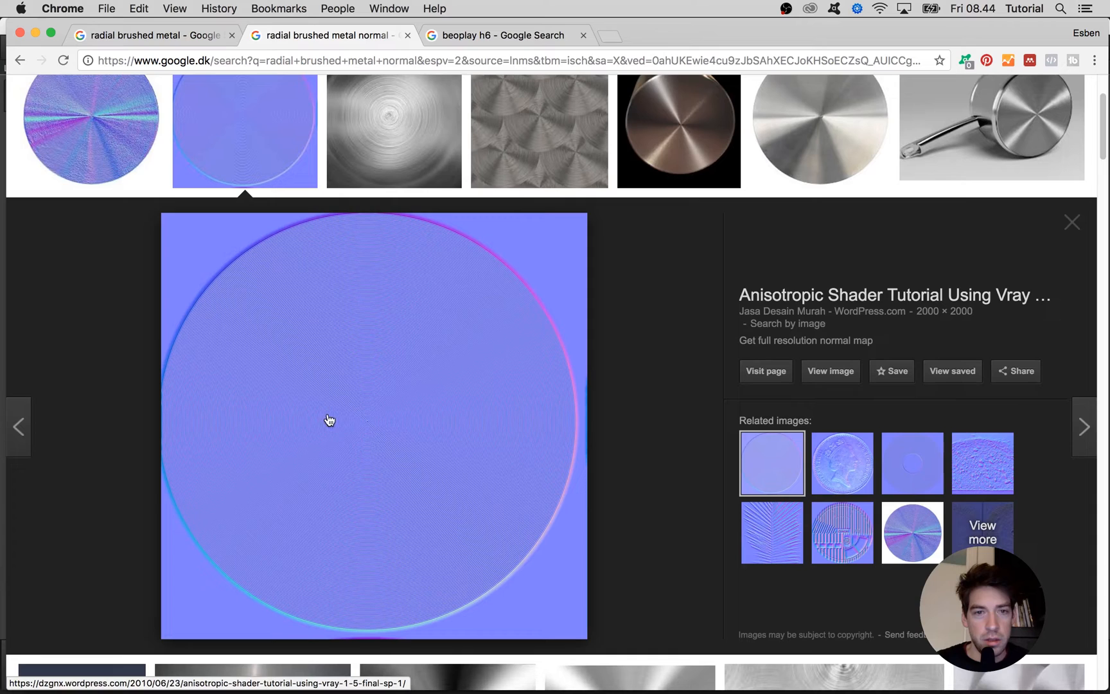
mouse_move(469, 290)
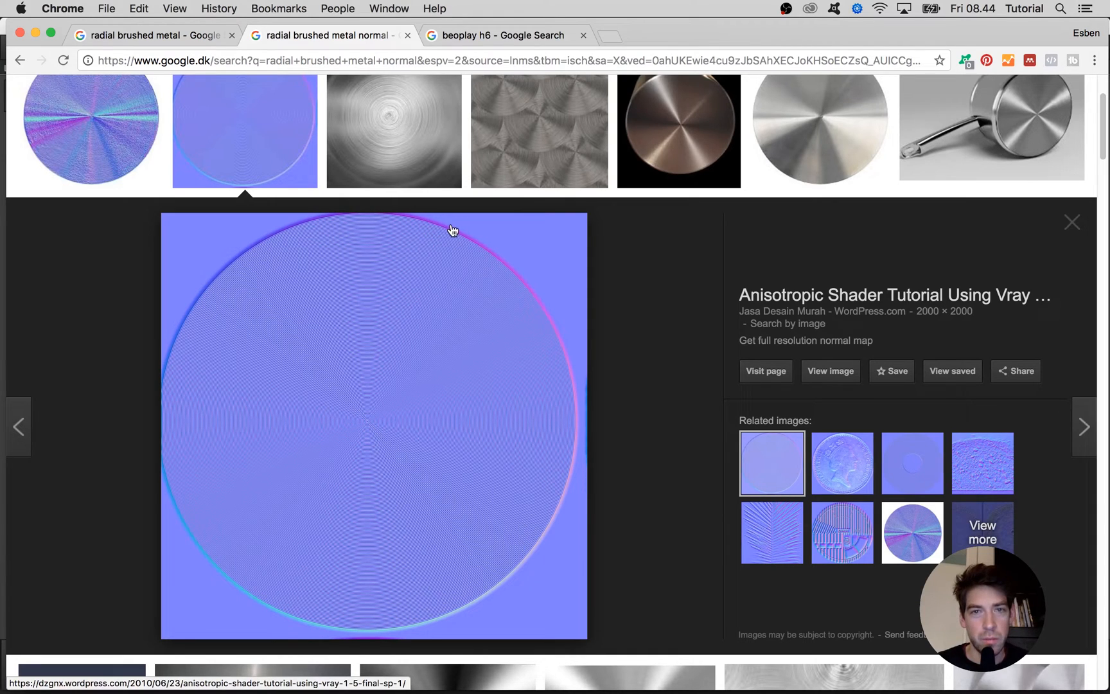
mouse_move(512, 246)
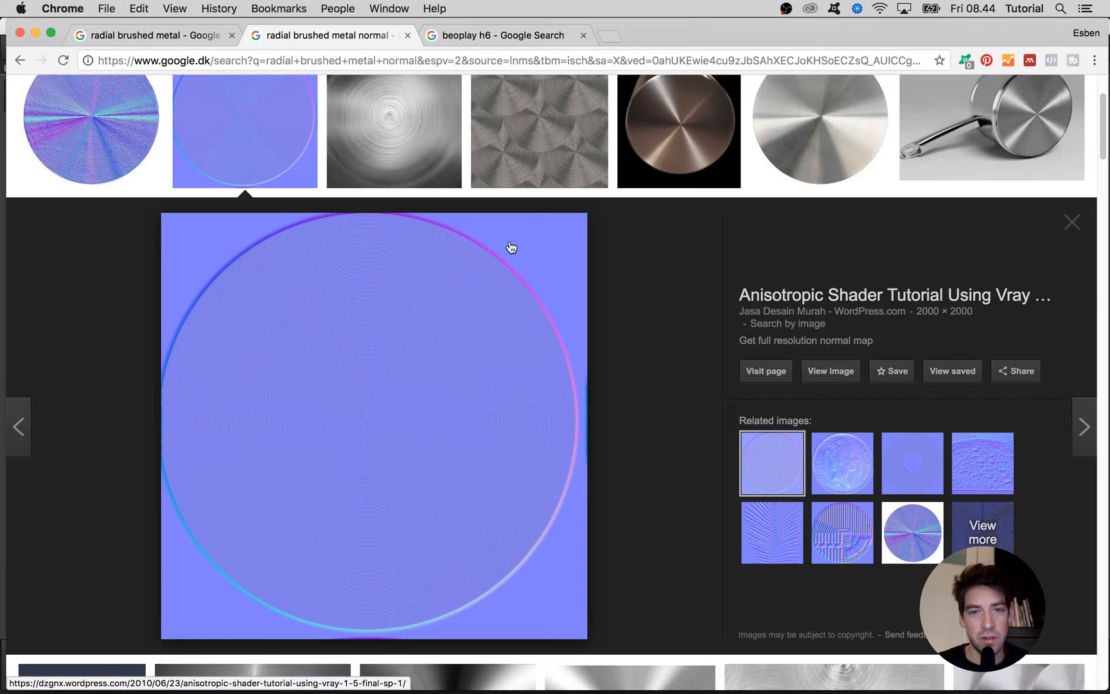
mouse_move(528, 262)
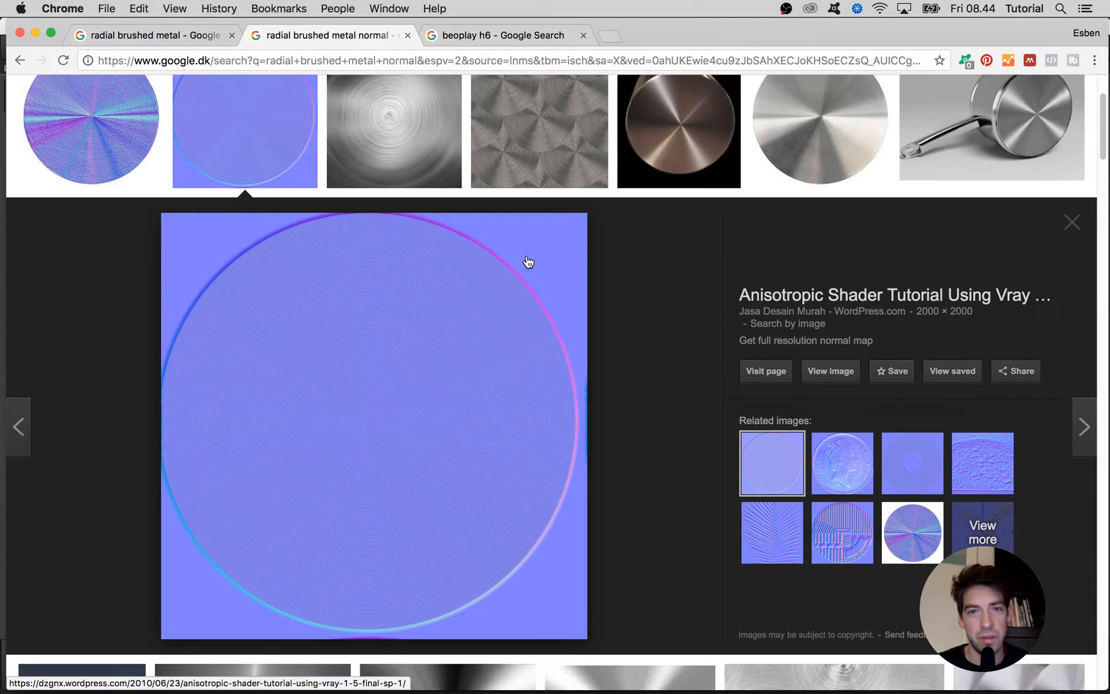
mouse_move(369, 406)
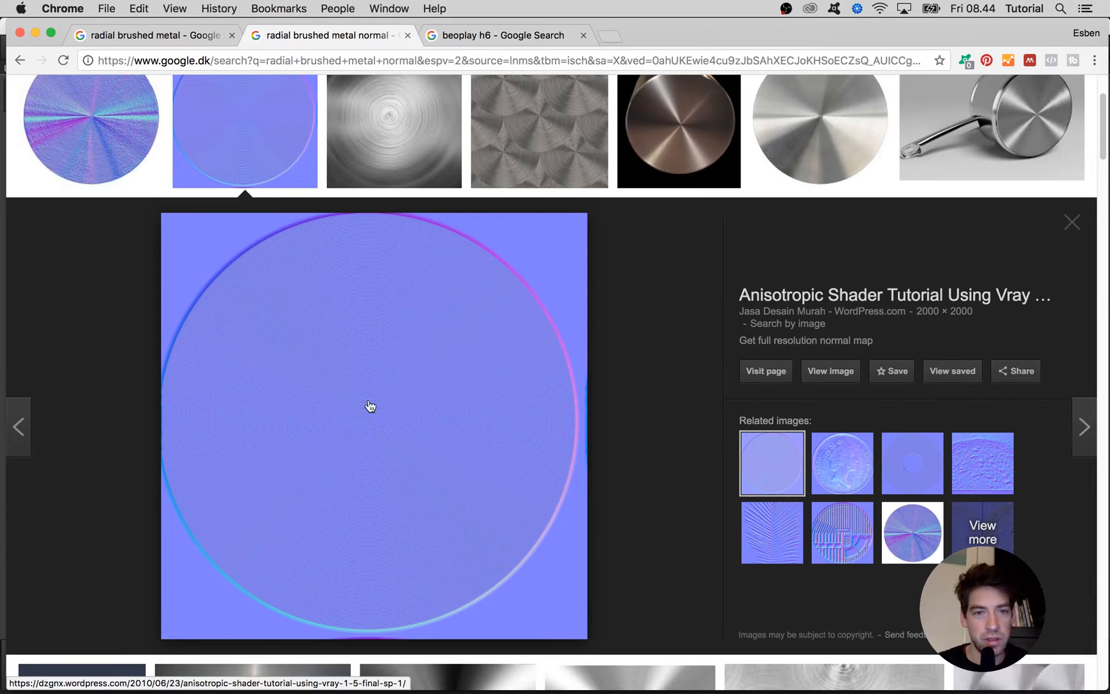
mouse_move(350, 419)
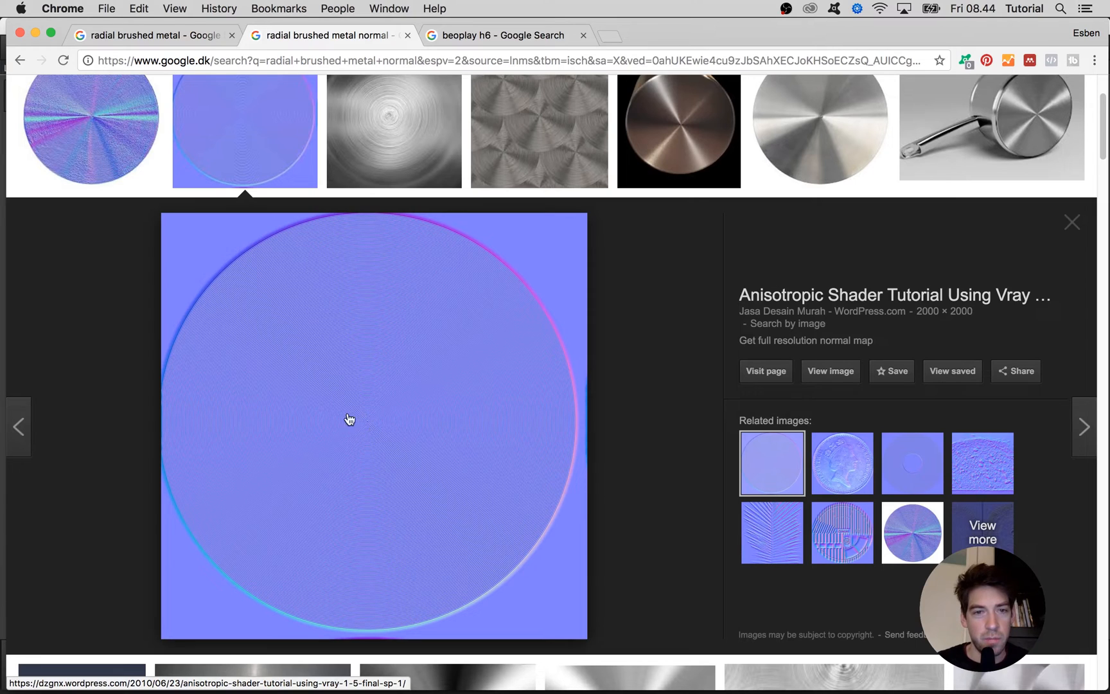
mouse_move(371, 436)
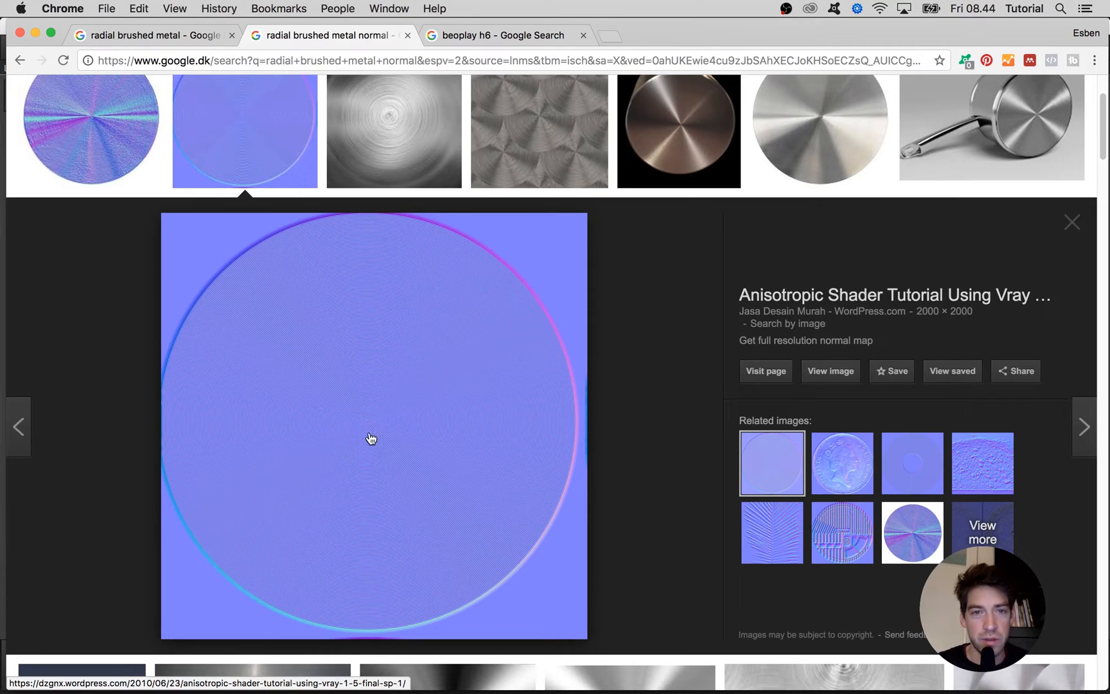
left_click(1071, 222)
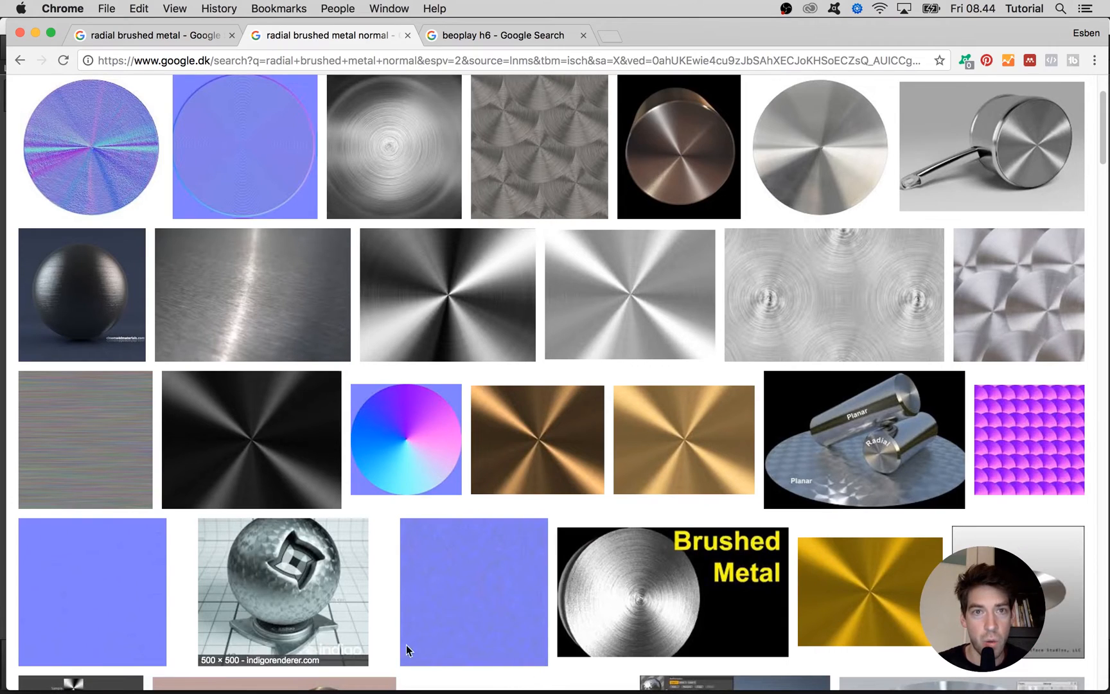
Back in KeyShot, remove the radial brushed bump texture from the cylinder's material.
left_click(503, 661)
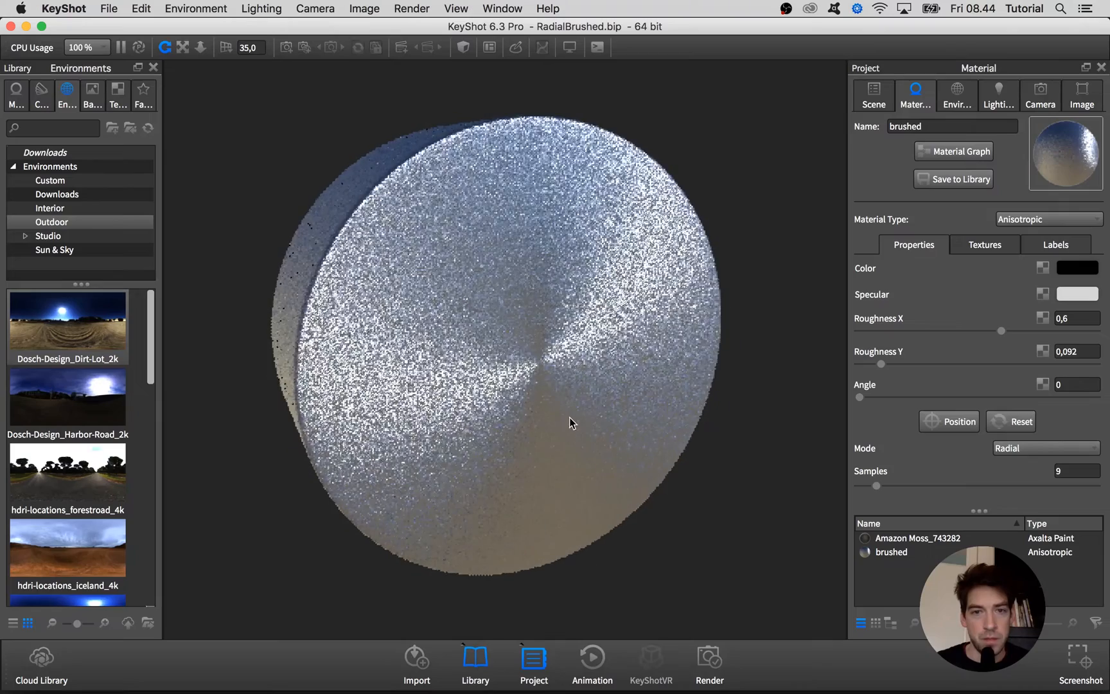
left_click(984, 245)
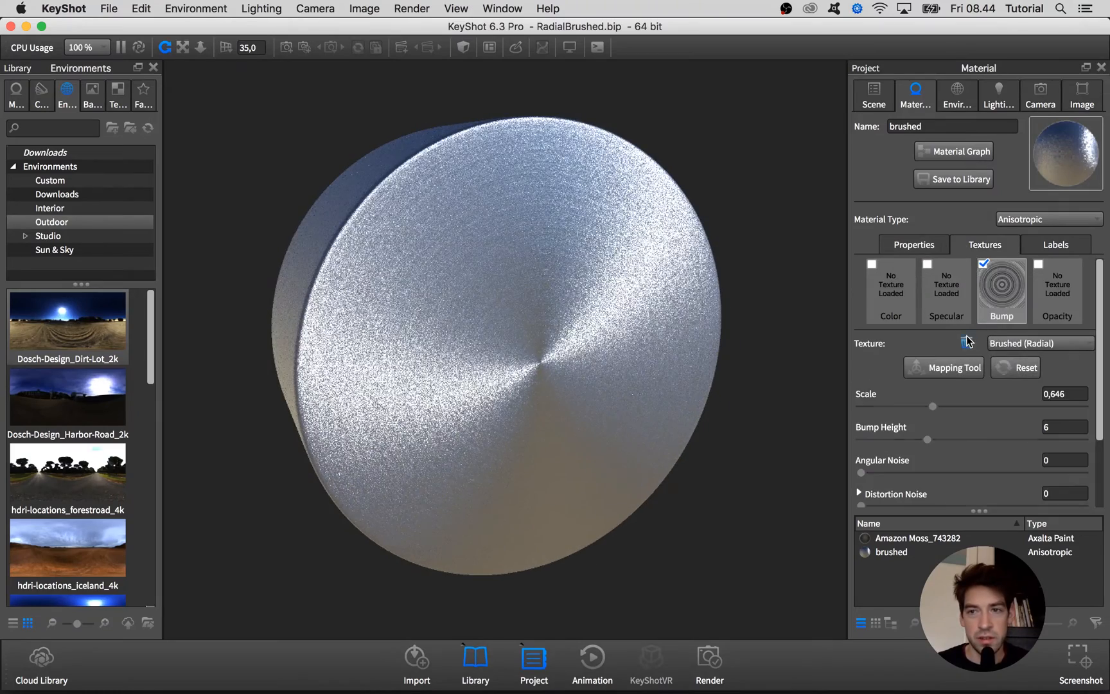
left_click(954, 152)
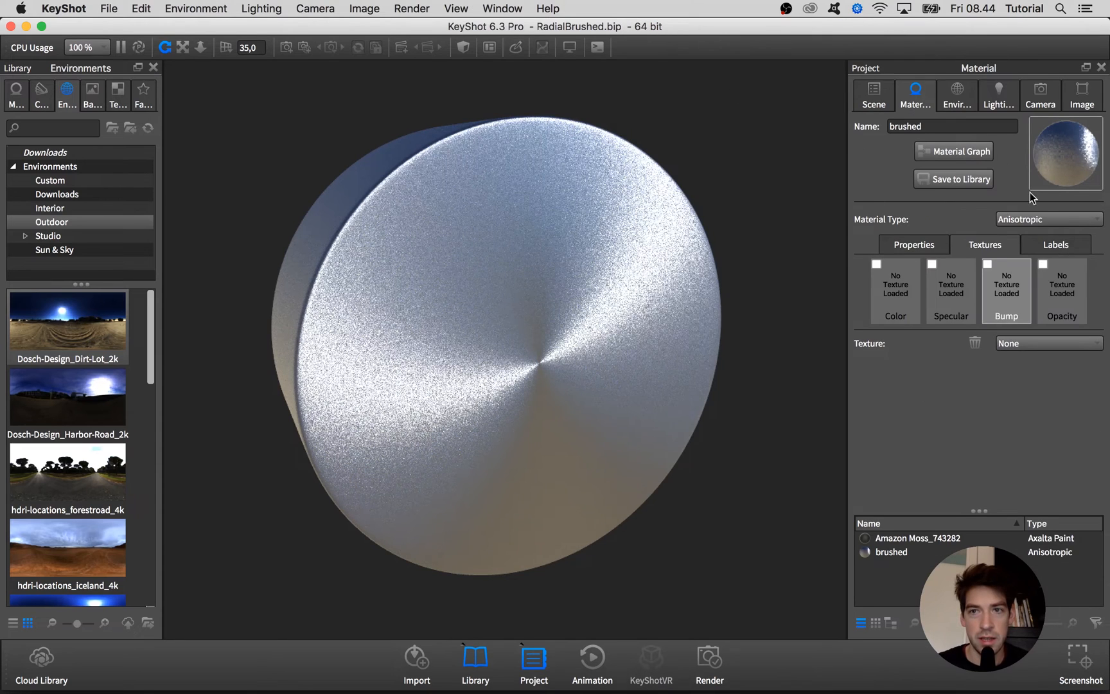
left_click(1050, 220)
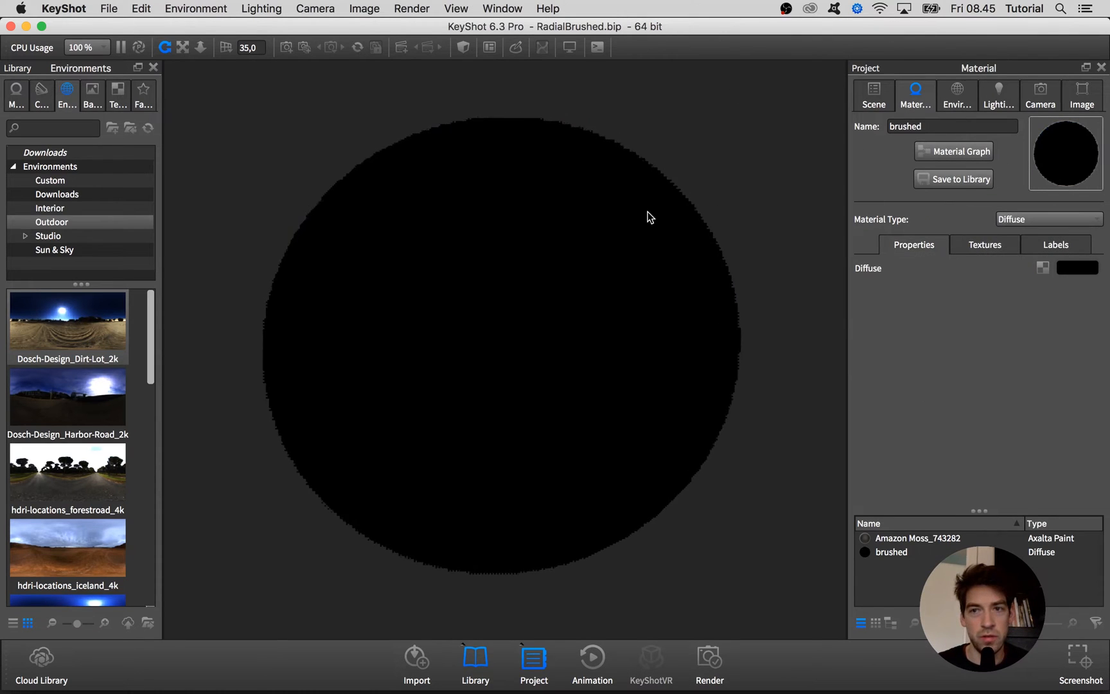
Change the diffuse colour from black to a mid grey and bring up the material type list.
left_click(1077, 267)
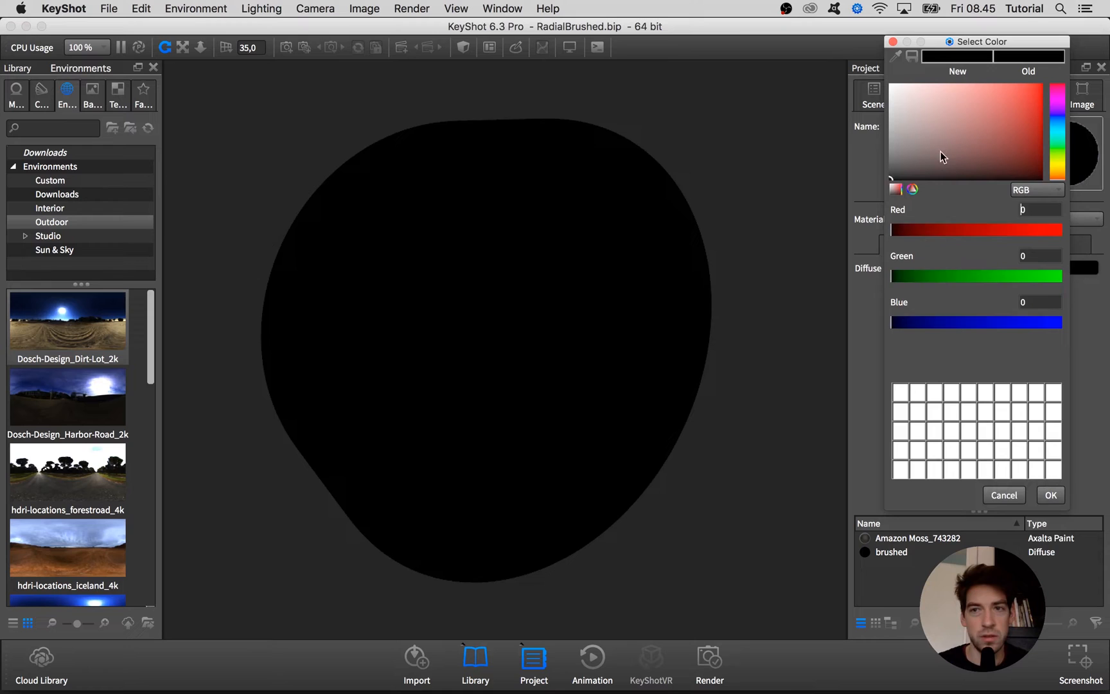
left_click(1051, 495)
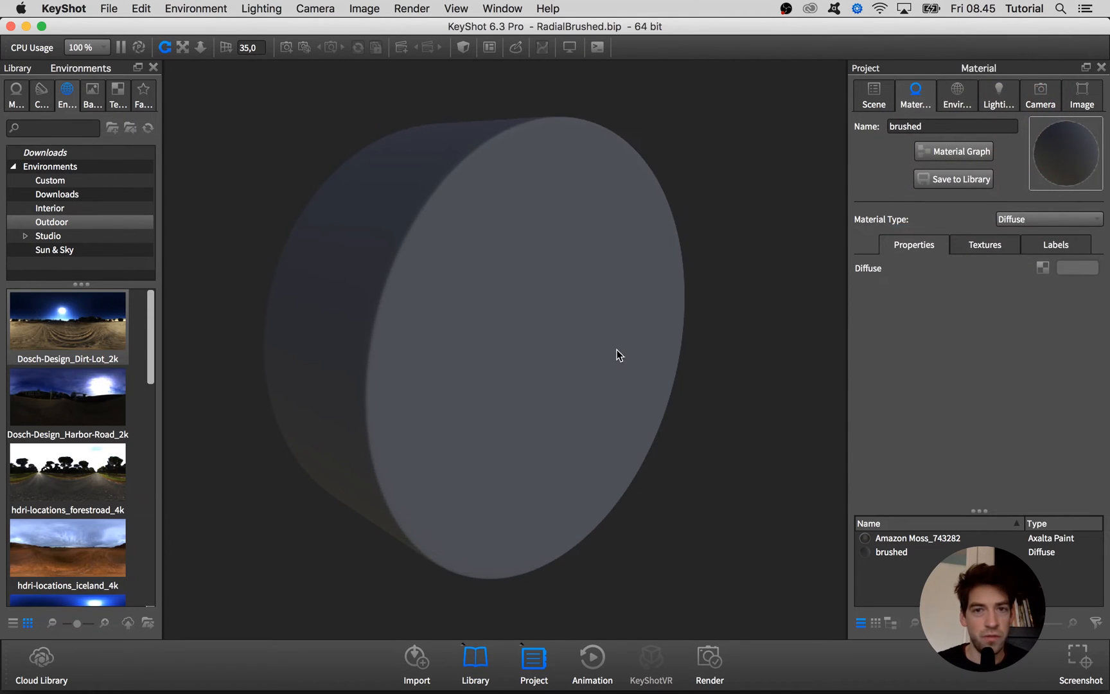
left_click(1049, 220)
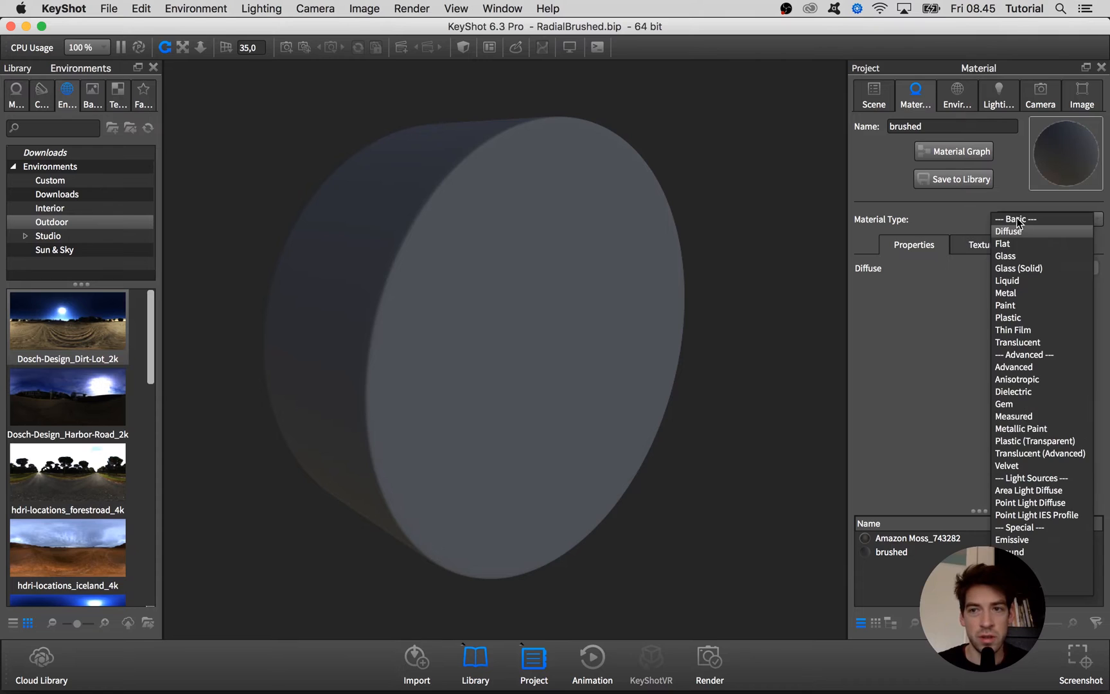
mouse_move(1040, 452)
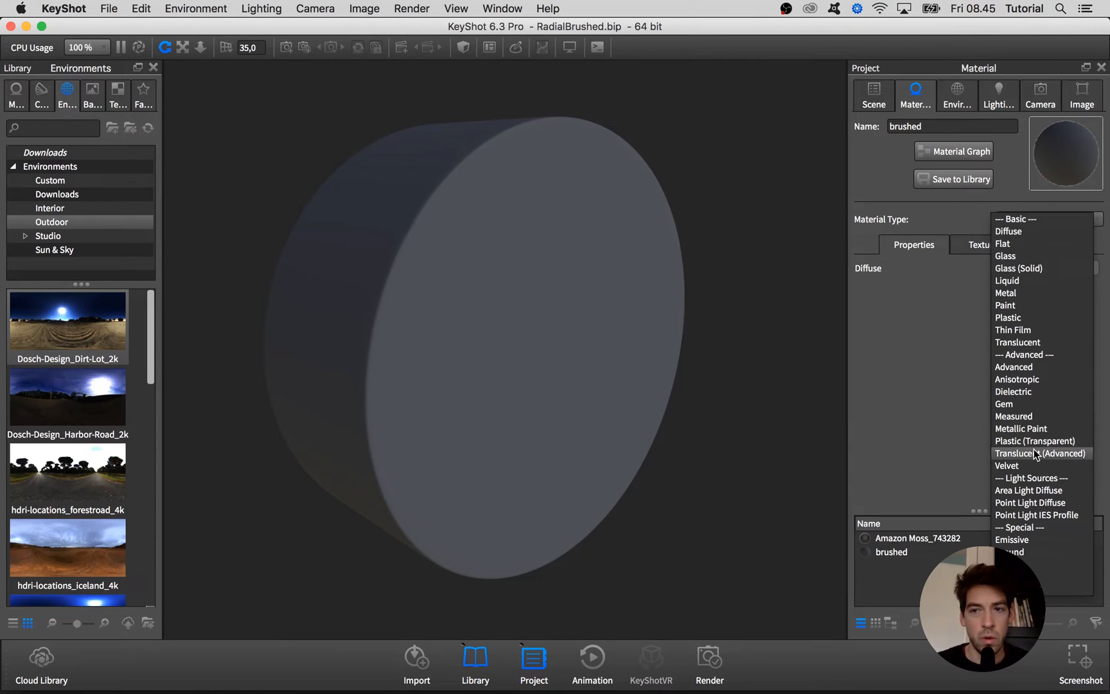
mouse_move(1034, 383)
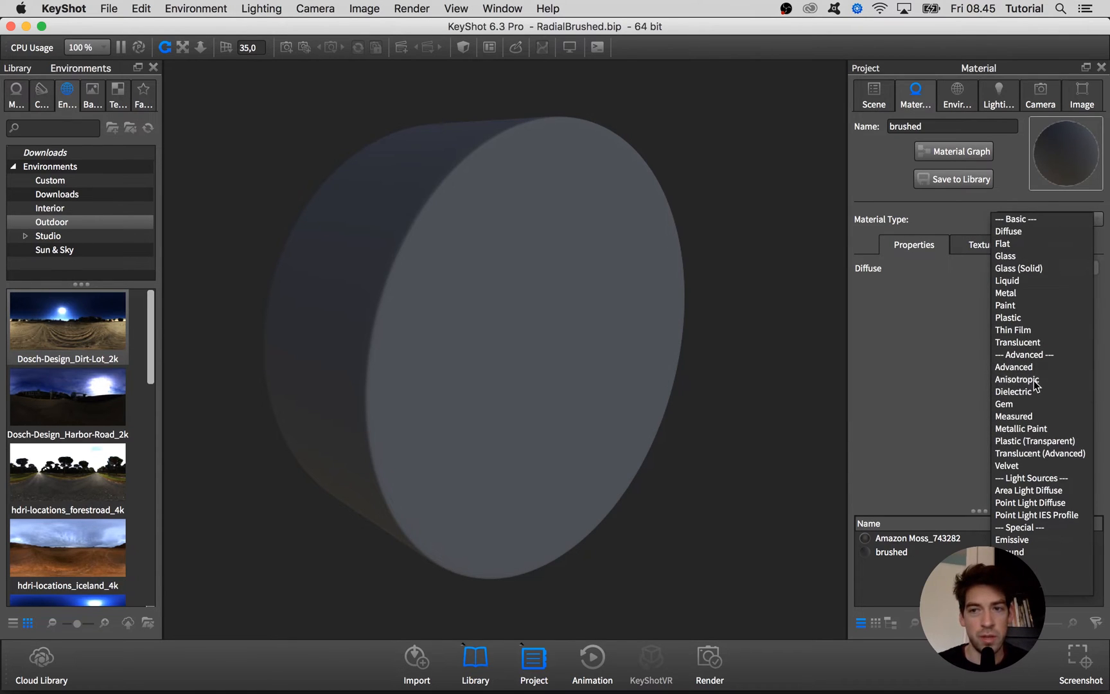
Make the material Anisotropic with Roughness X at zero for a mirror finish.
left_click(1017, 379)
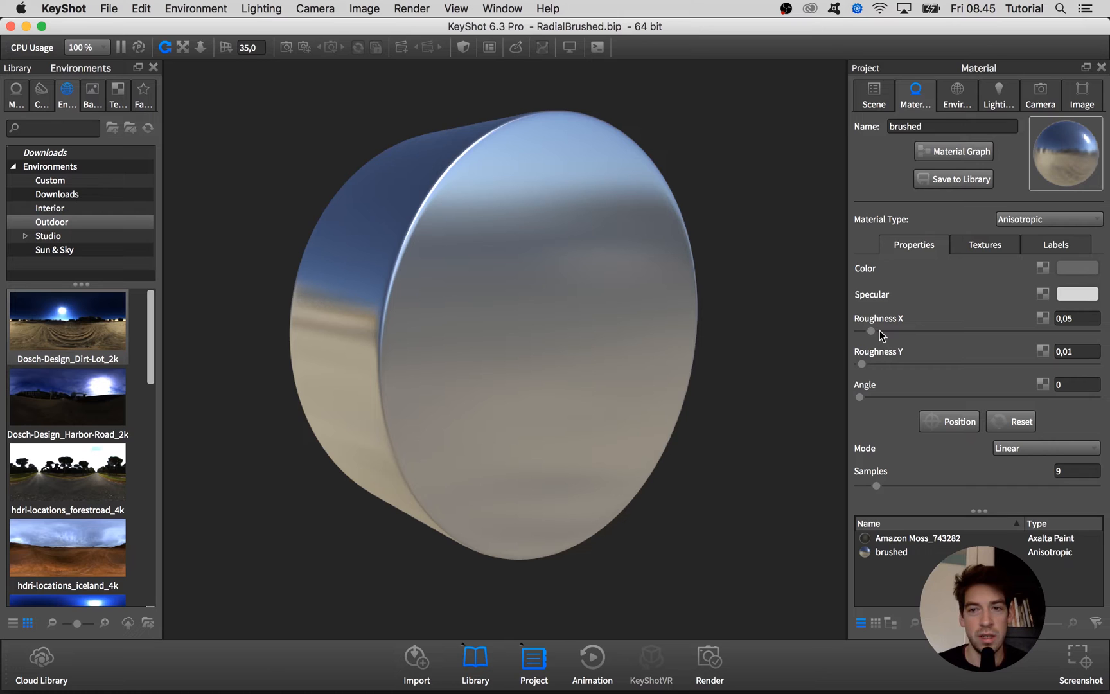
left_click_drag(872, 330, 870, 330)
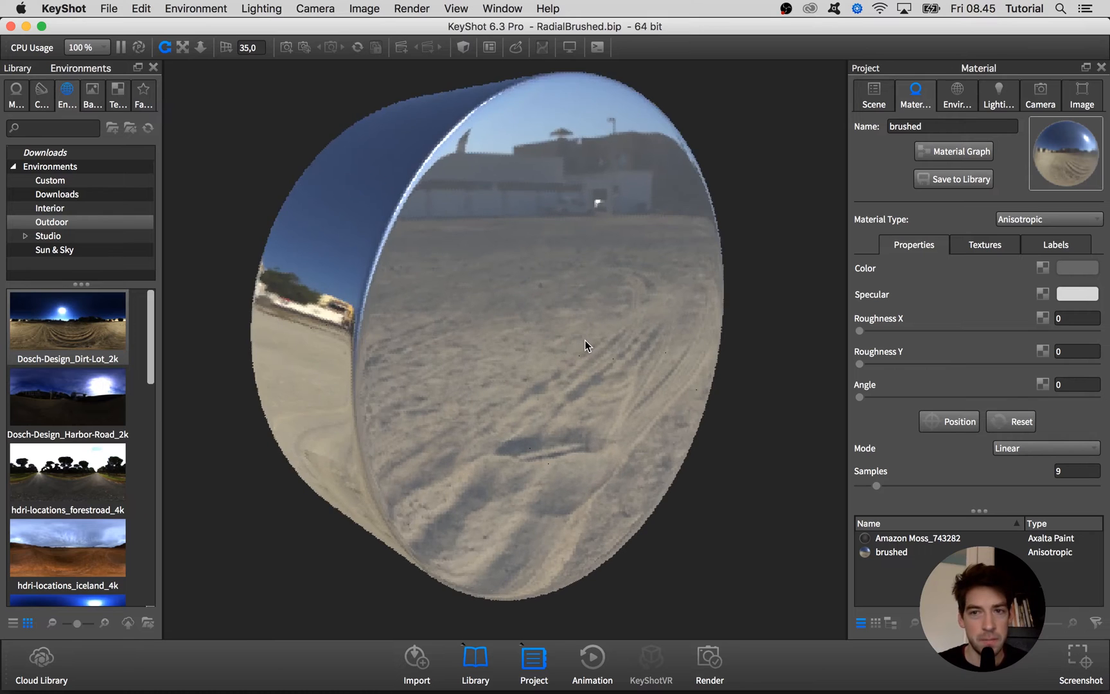
left_click(1077, 318)
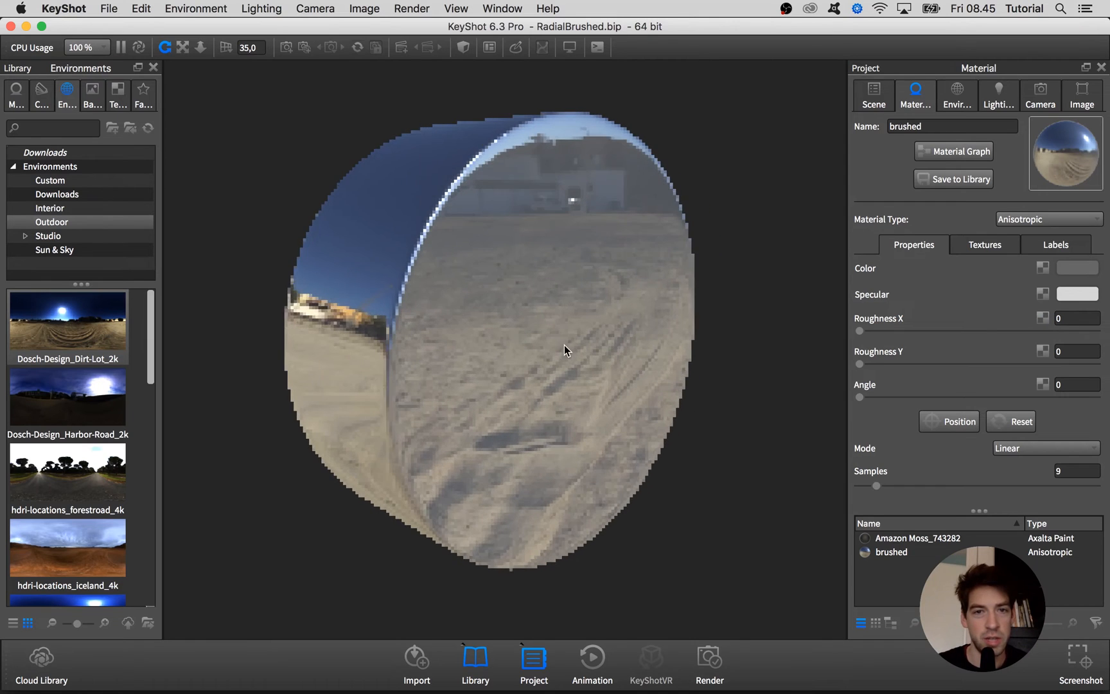
Try raising Roughness X then Roughness Y to stretch reflections sideways and vertically, returning both to zero.
left_click_drag(858, 330, 922, 330)
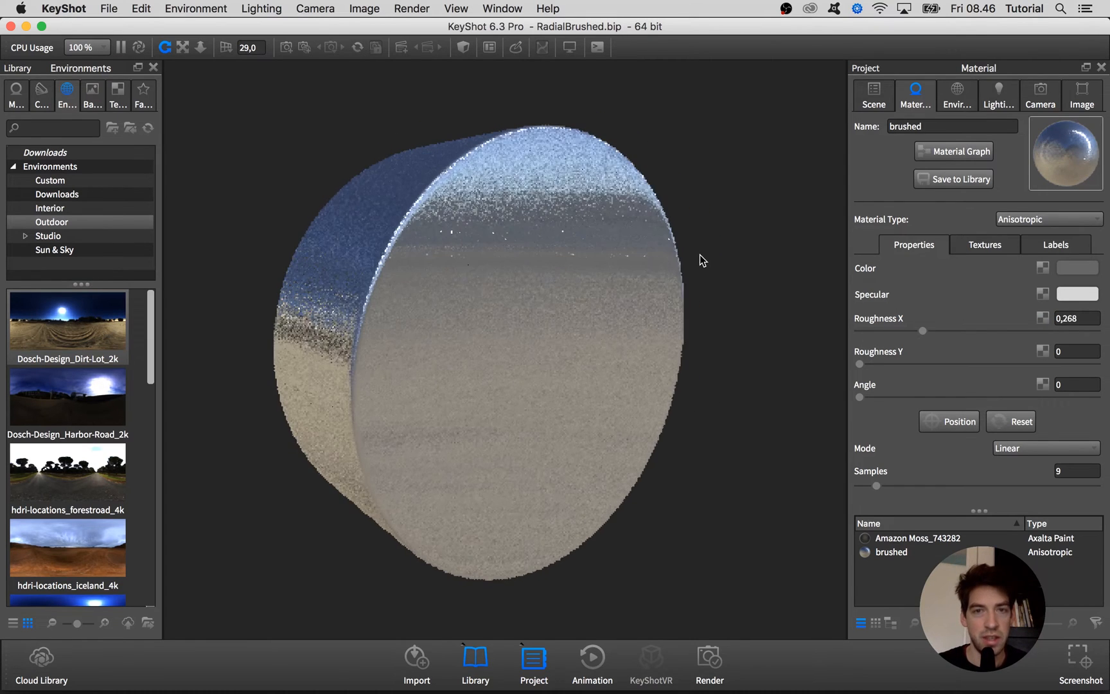
left_click_drag(923, 331, 892, 332)
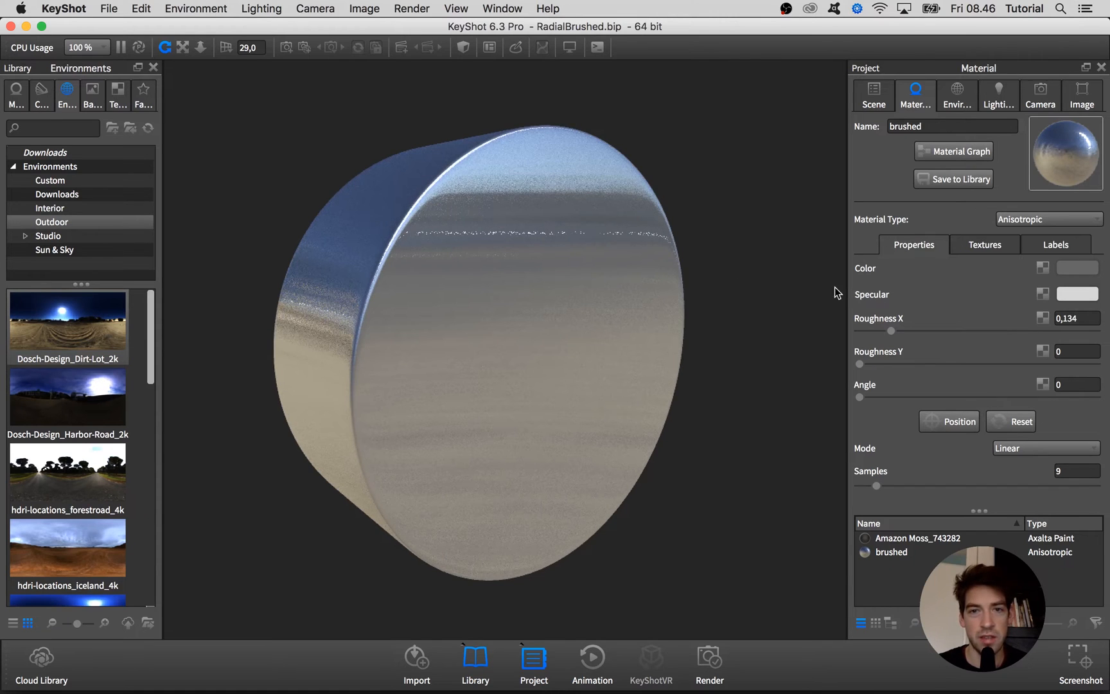
left_click_drag(892, 330, 934, 330)
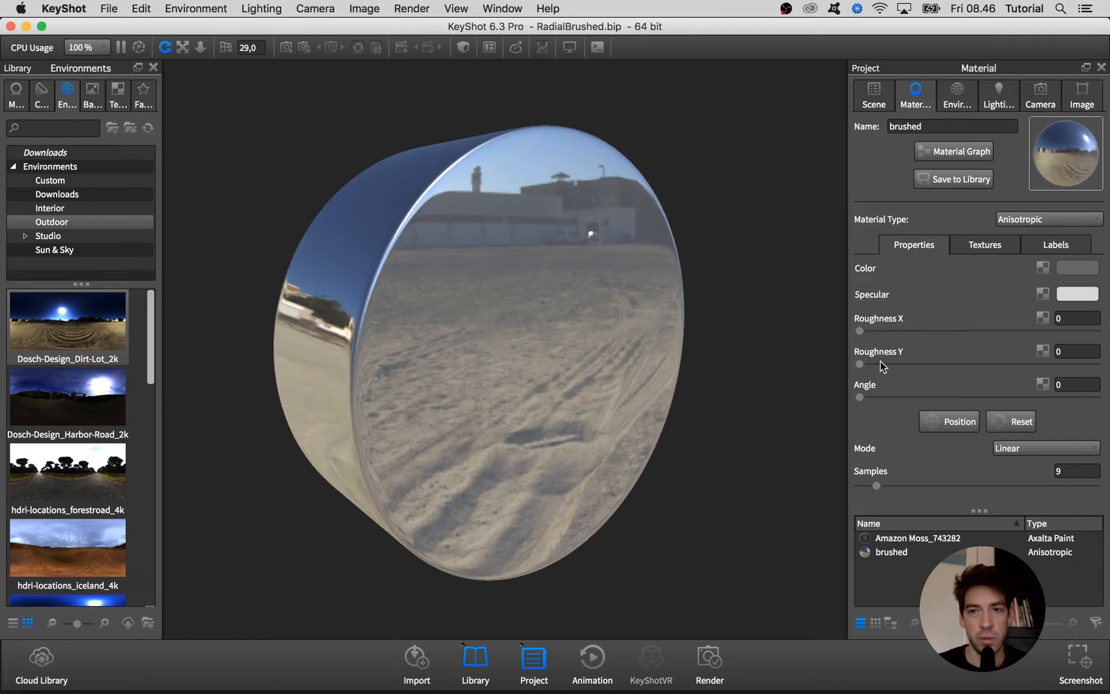
left_click_drag(860, 364, 902, 364)
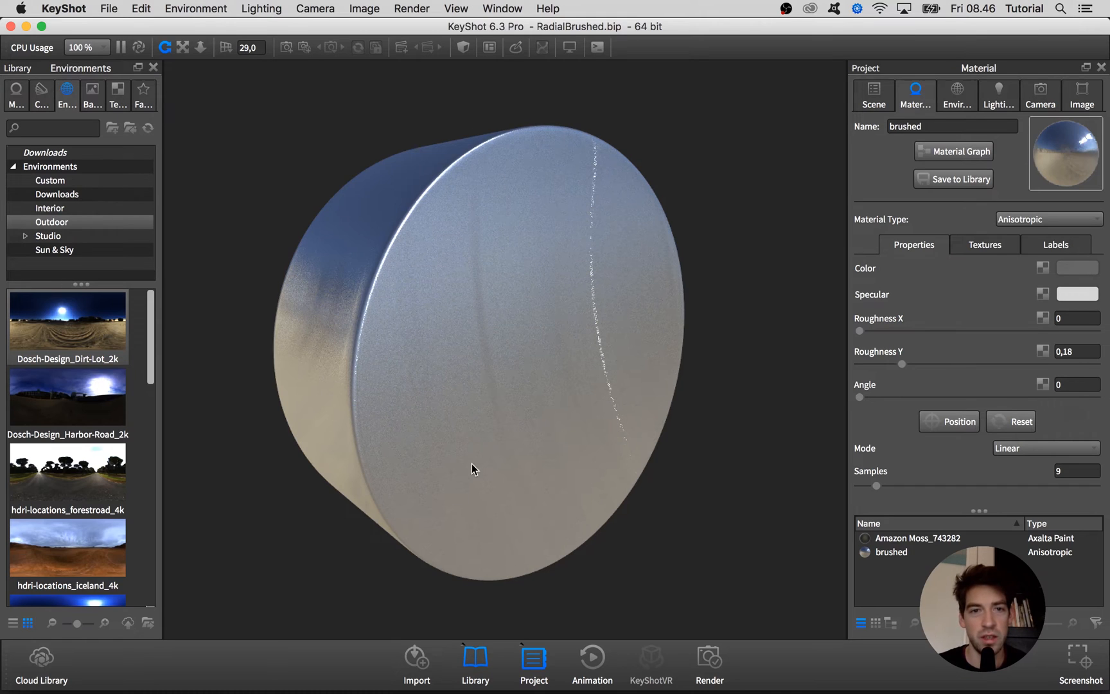
left_click_drag(902, 364, 857, 364)
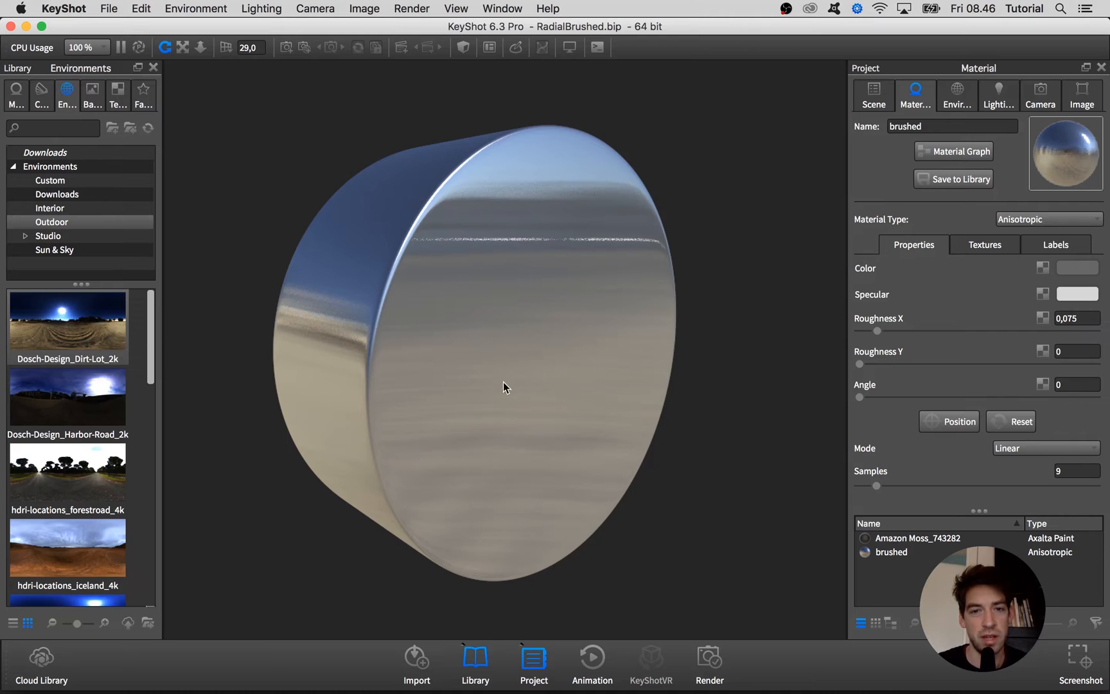
Assign Brushed (Radial) as the anisotropic material's bump texture.
left_click(984, 244)
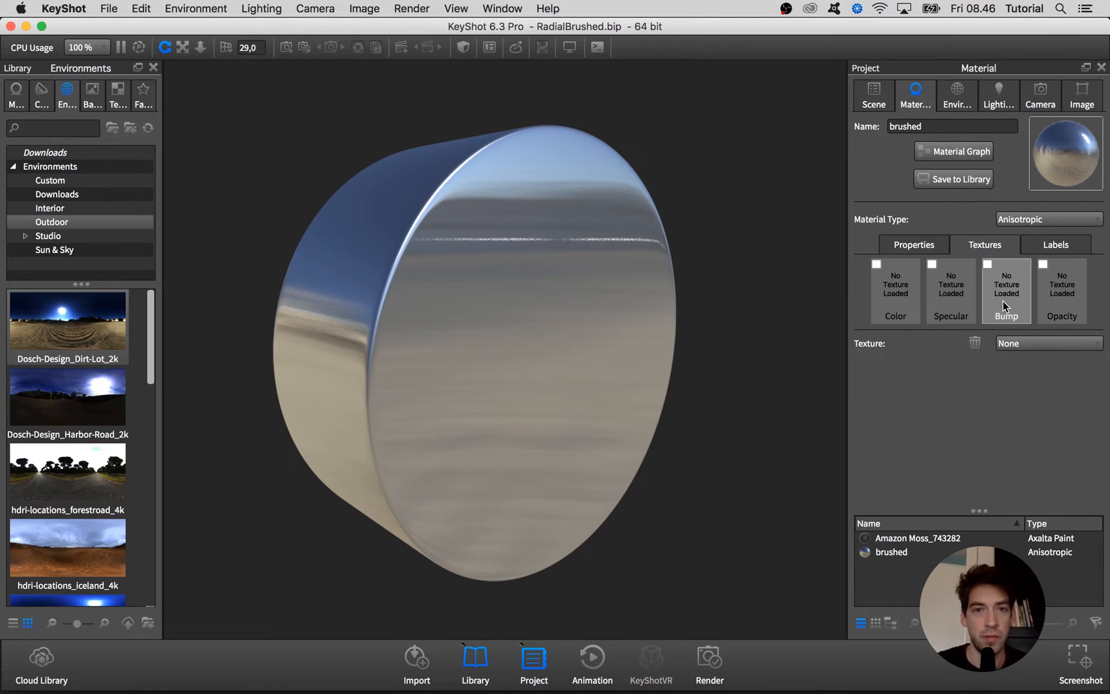
left_click(1048, 343)
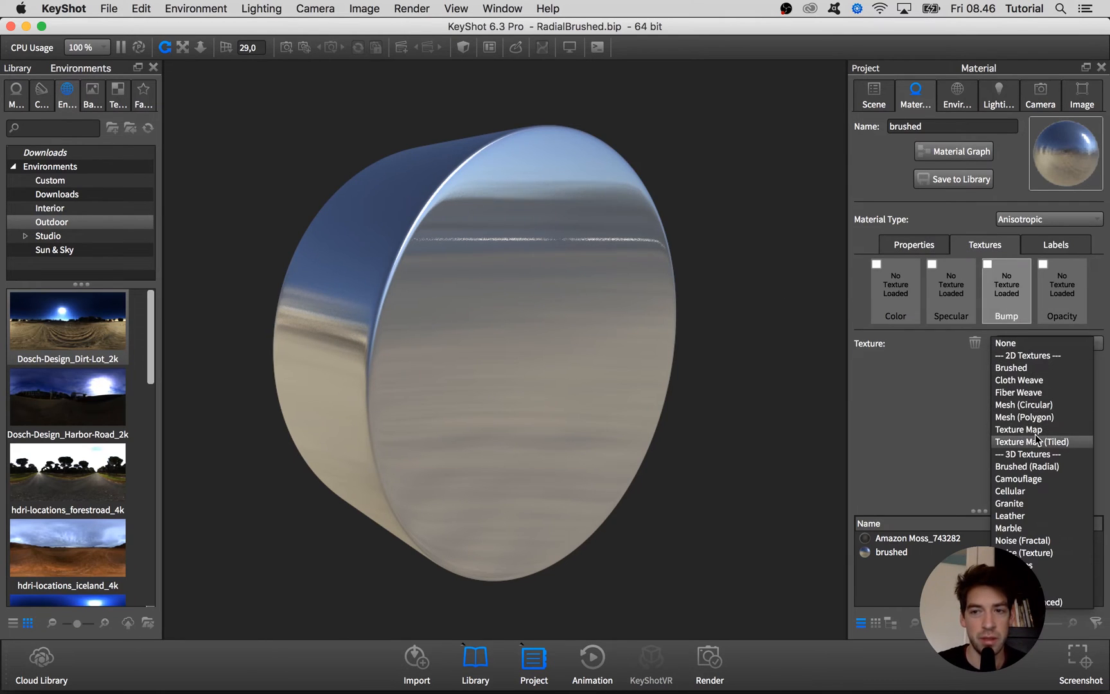
mouse_move(1048, 470)
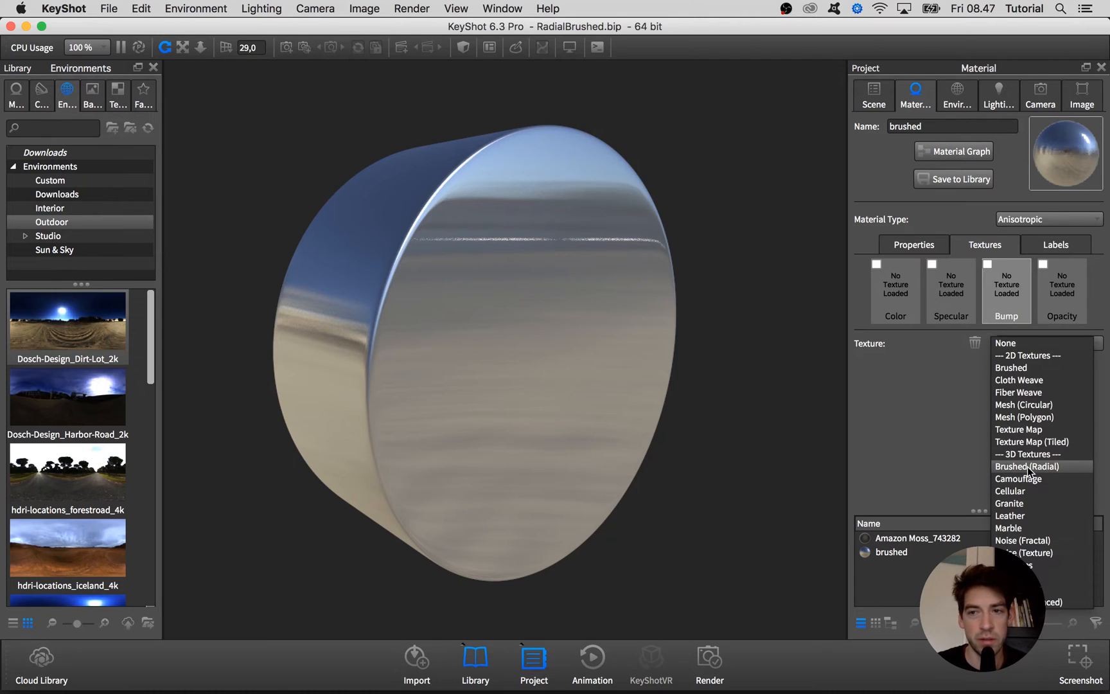
left_click(1028, 466)
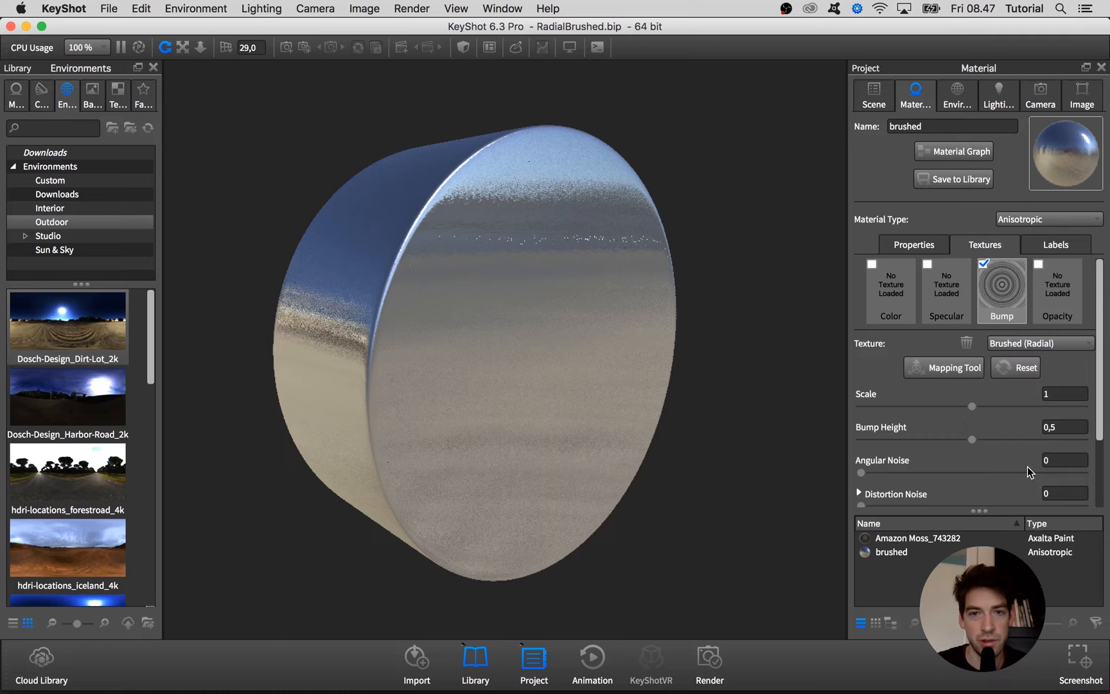
left_click(953, 152)
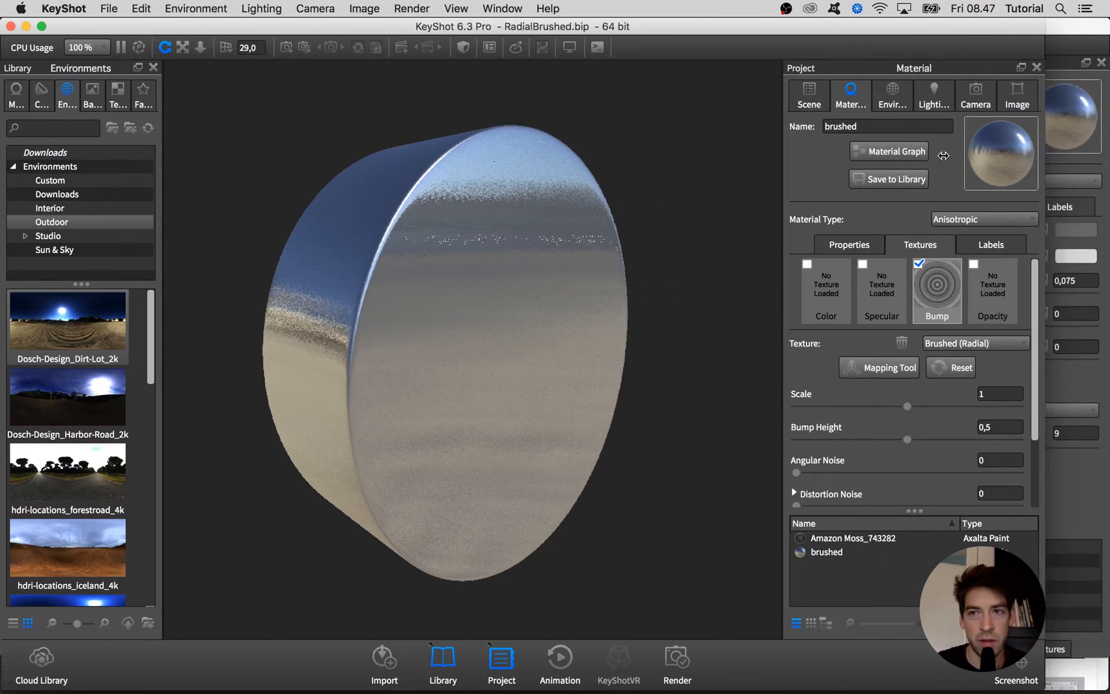
In the Material Graph, reposition the Brushed (Radial) node's mapping onto the cylinder face and confirm.
left_click(897, 152)
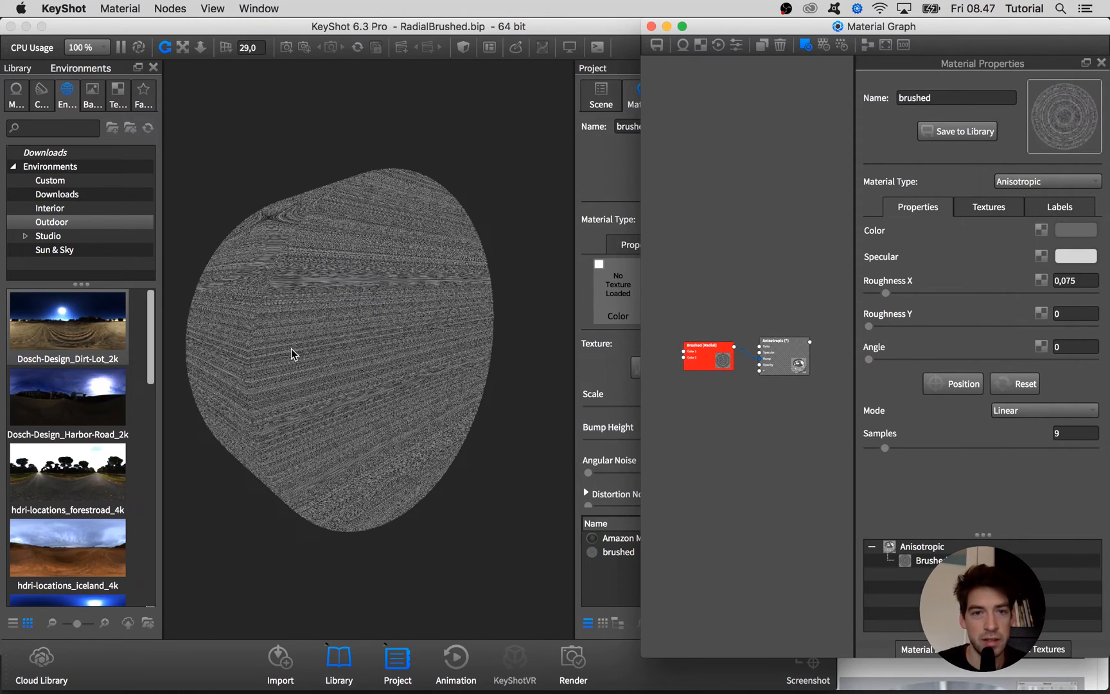
left_click(708, 356)
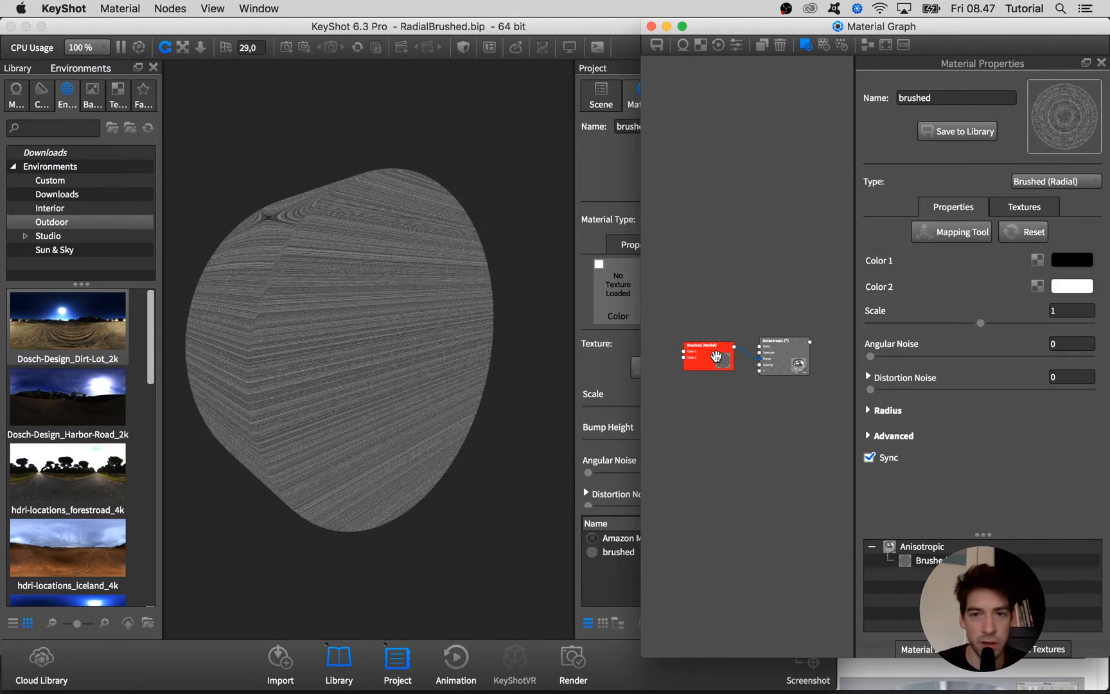
left_click(951, 233)
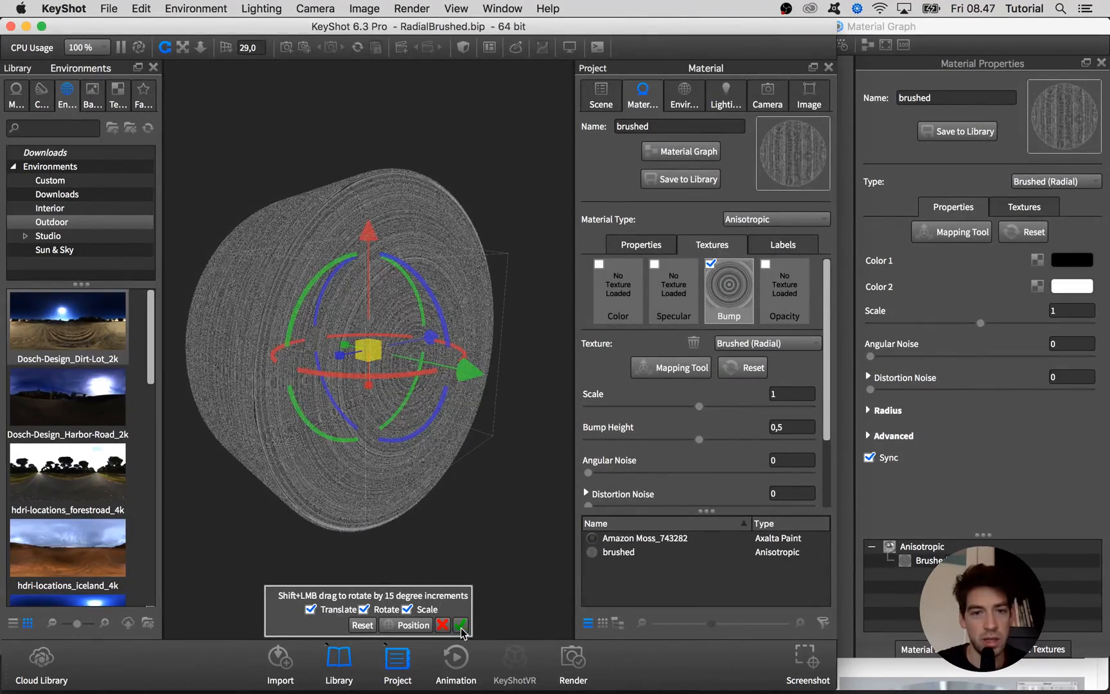
left_click(465, 624)
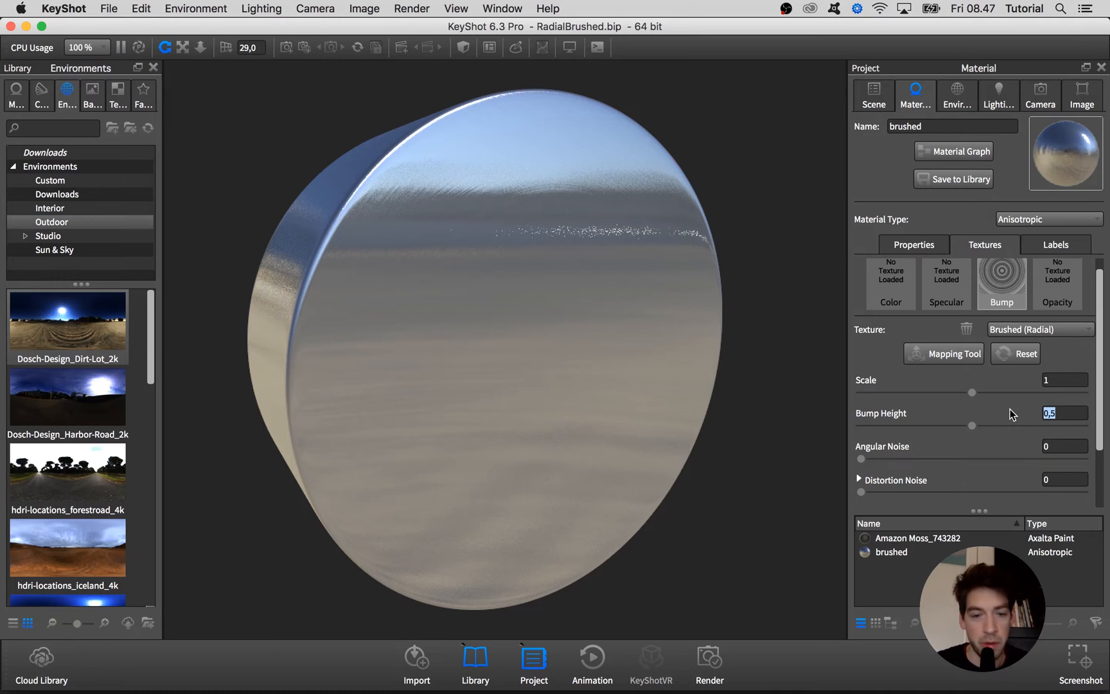
Set Bump Height to 5 and return to the material's main properties.
type("5")
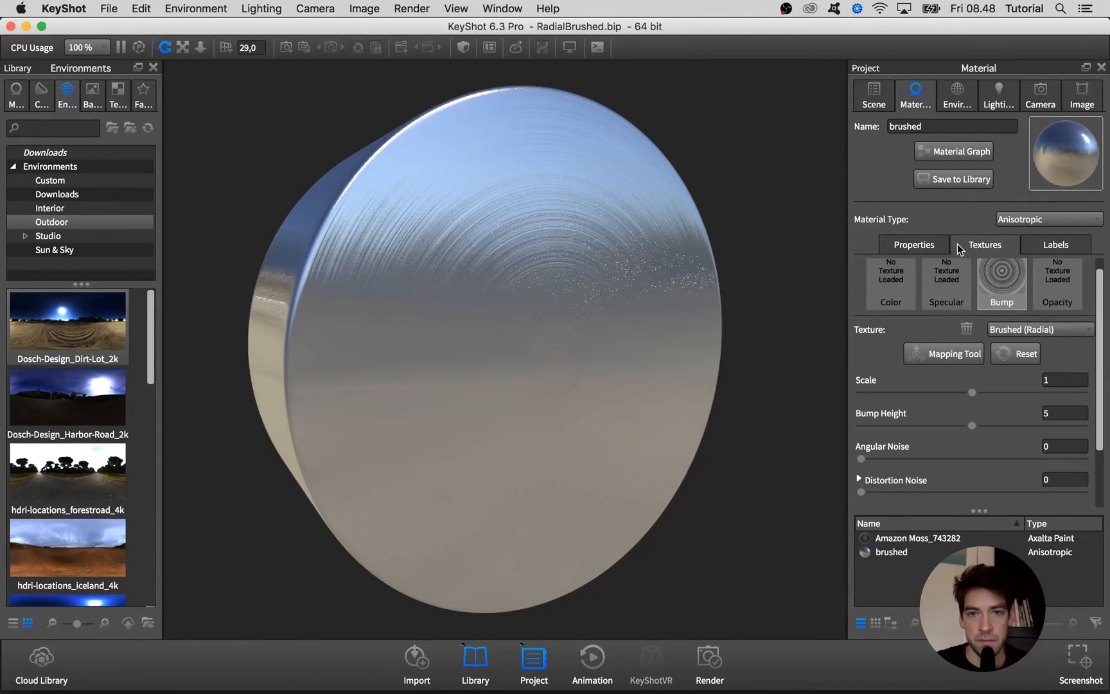
left_click(913, 245)
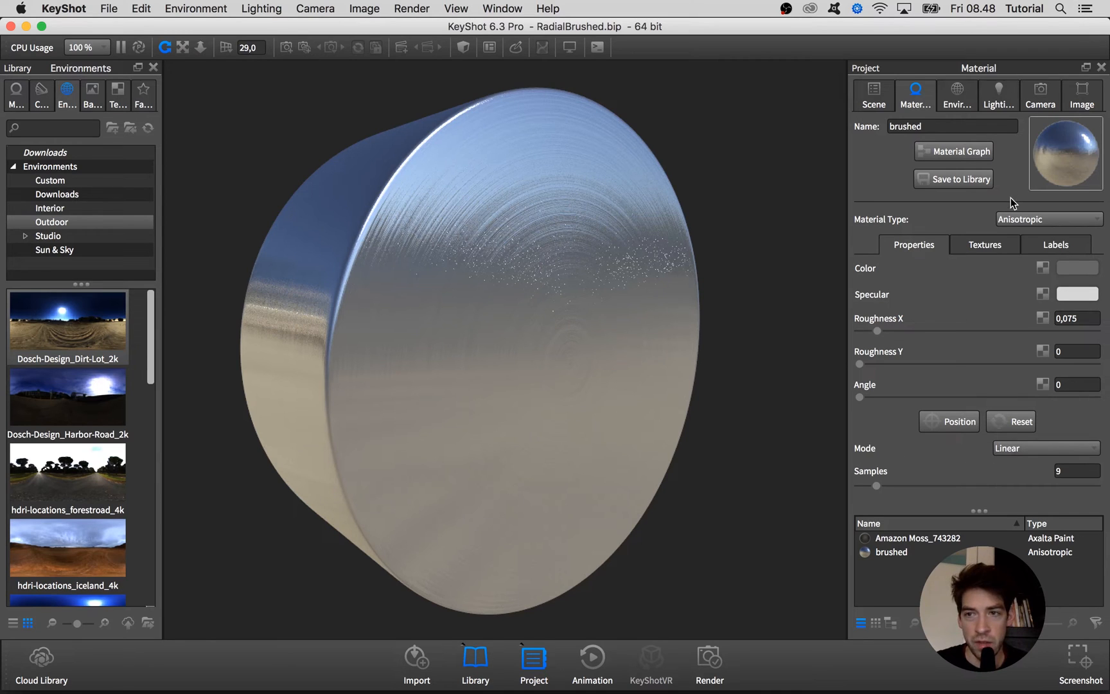
Set the roughness Mode to Radial and place its centre in the middle of the cylinder face.
left_click(1046, 449)
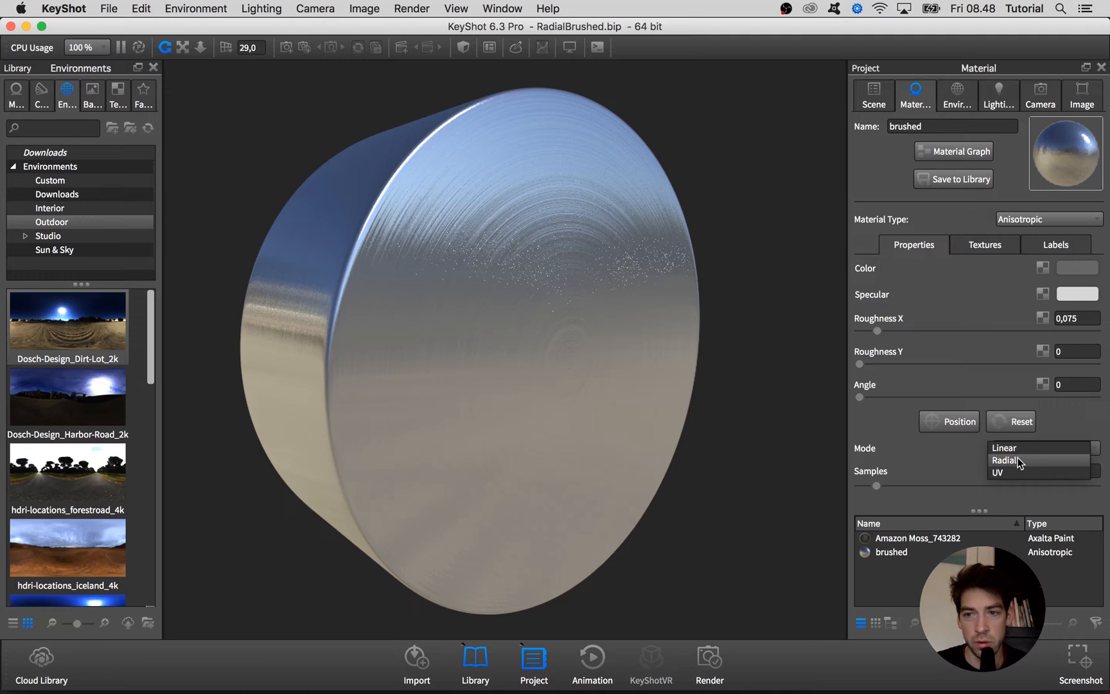
left_click(1005, 460)
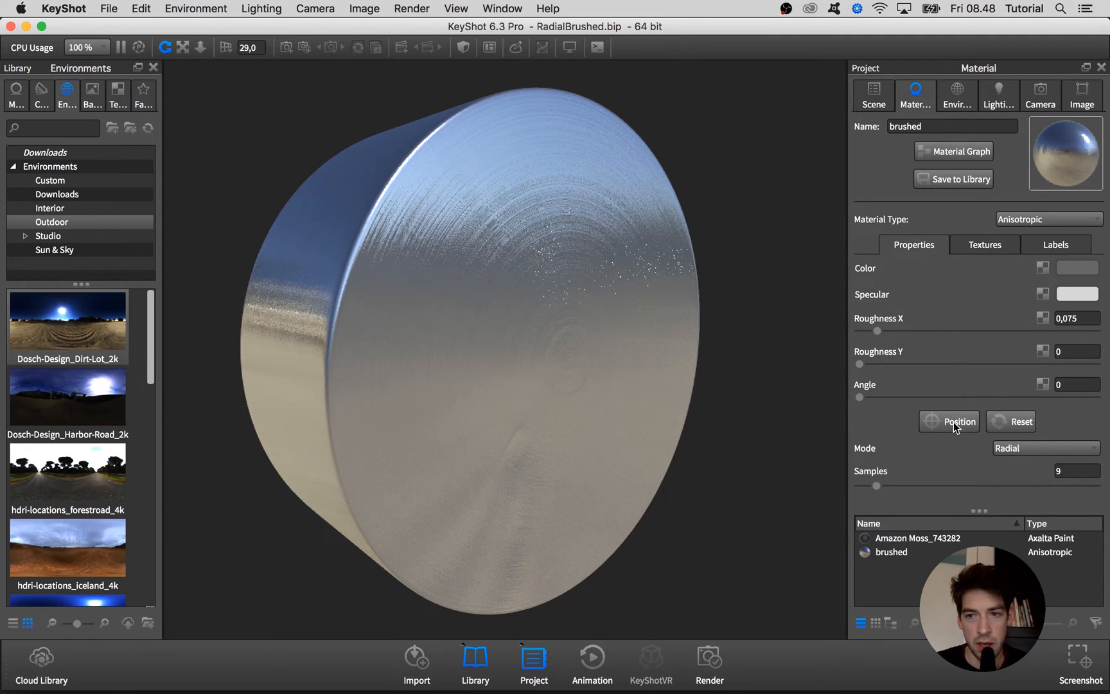
left_click(950, 421)
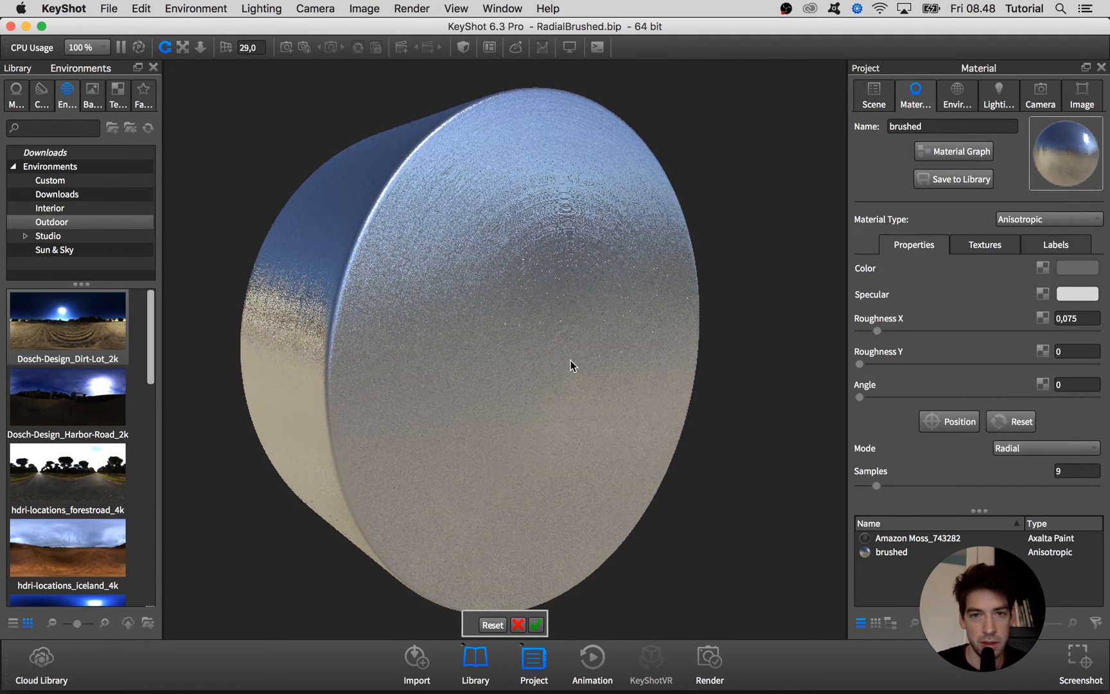
left_click(537, 624)
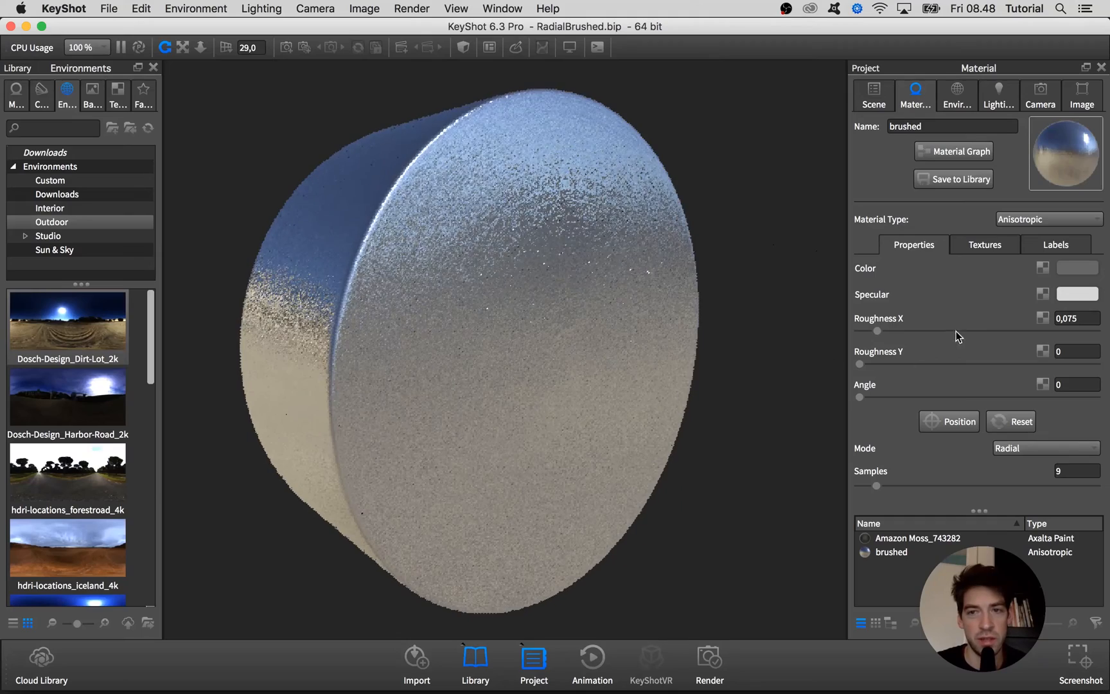
Tune Roughness X to about 0.71 and Roughness Y to about 0.08 for sharp radial streaks.
left_click_drag(878, 330, 870, 330)
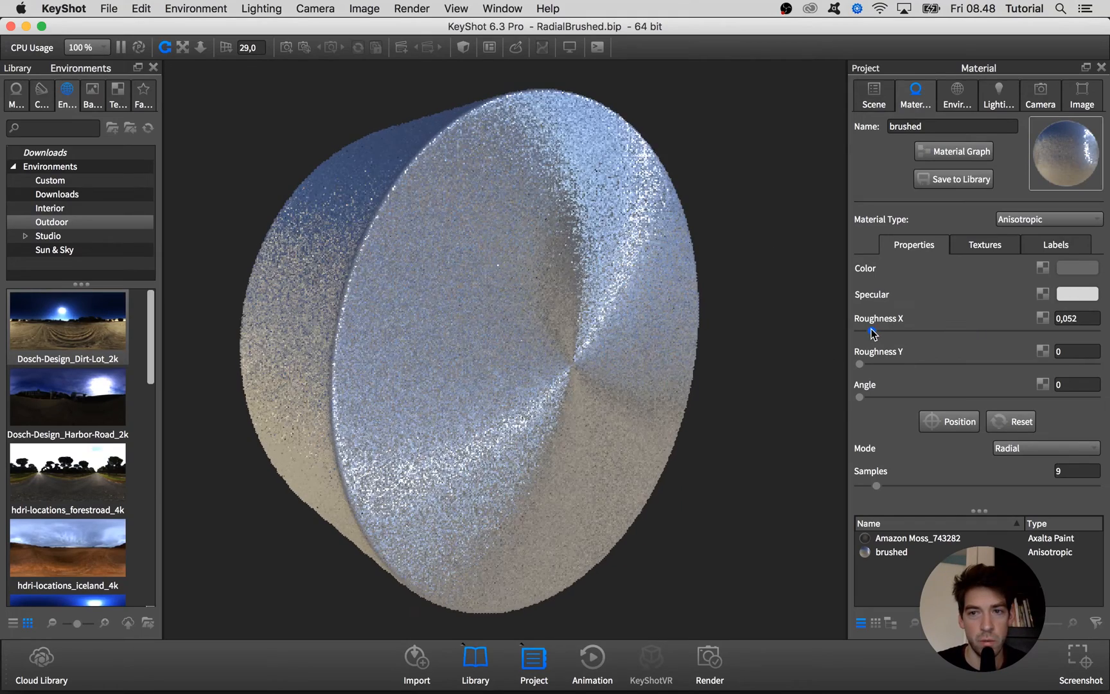
left_click_drag(871, 333, 1018, 332)
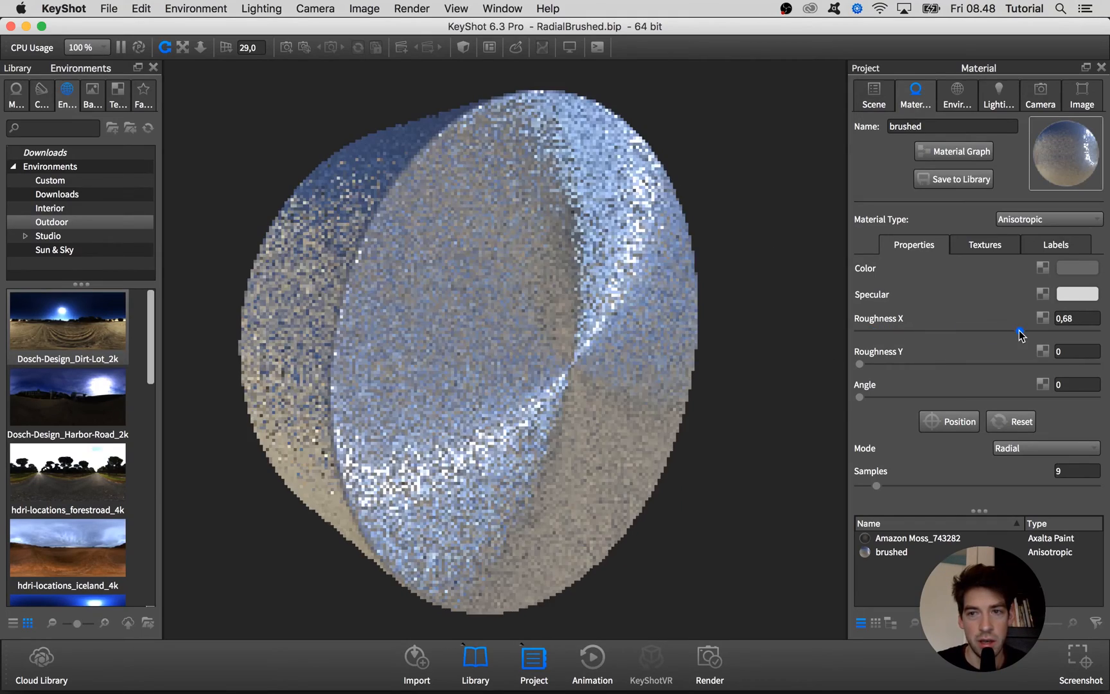
left_click_drag(1019, 334, 1030, 334)
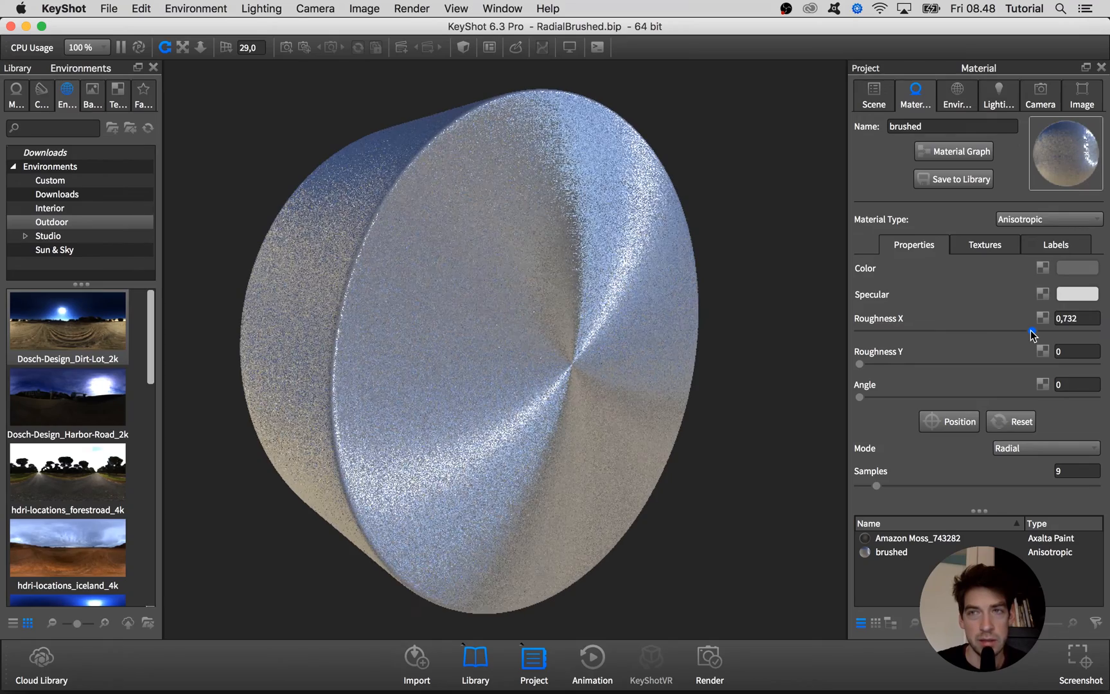
left_click_drag(1034, 331, 1033, 331)
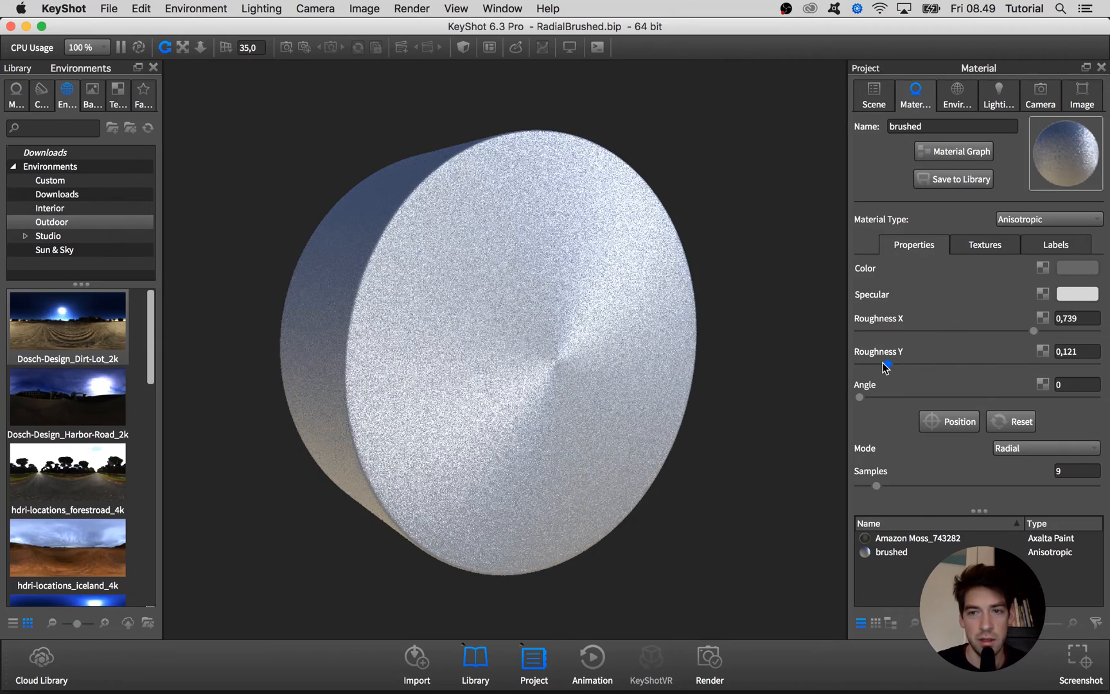
left_click_drag(1033, 330, 997, 330)
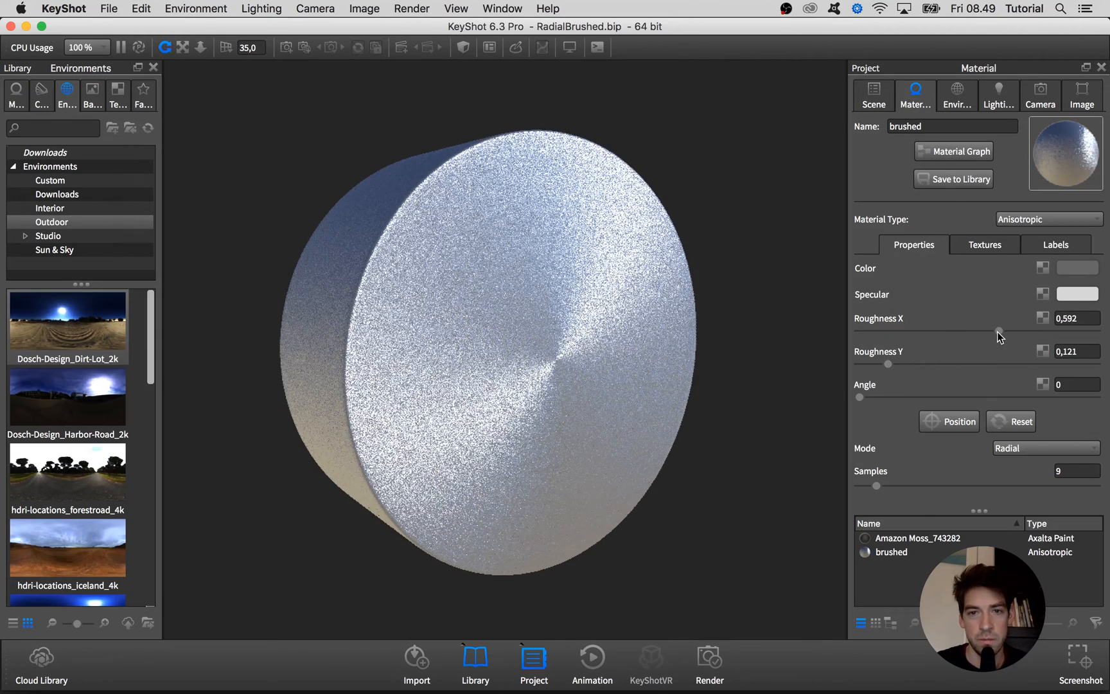
left_click_drag(998, 332, 942, 333)
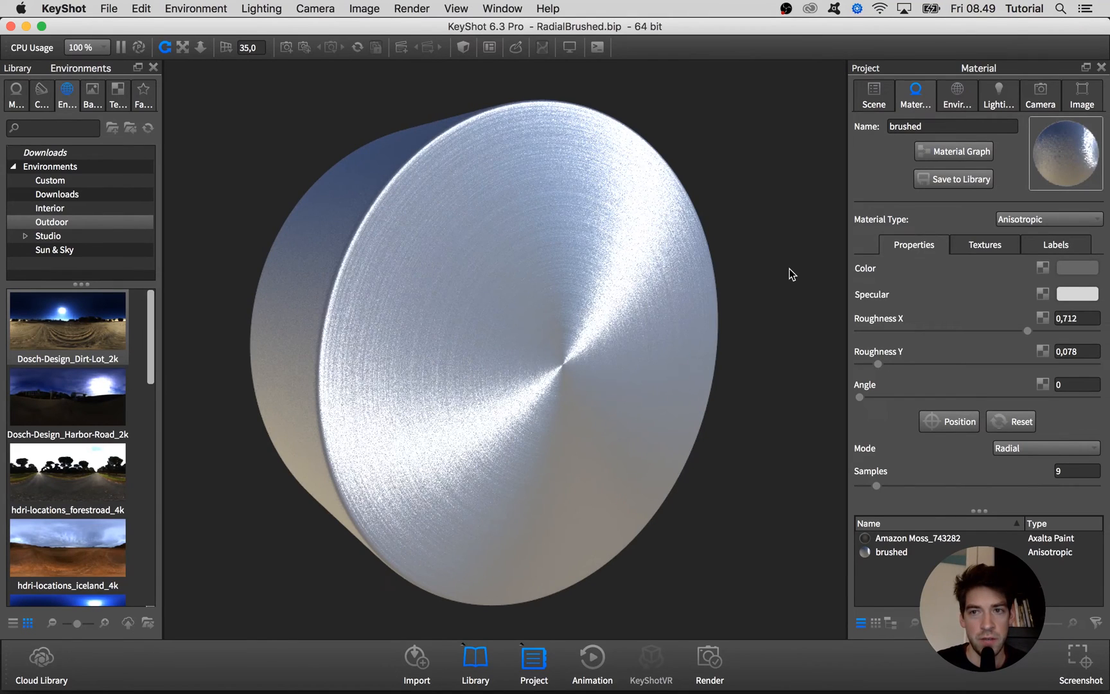
left_click(985, 245)
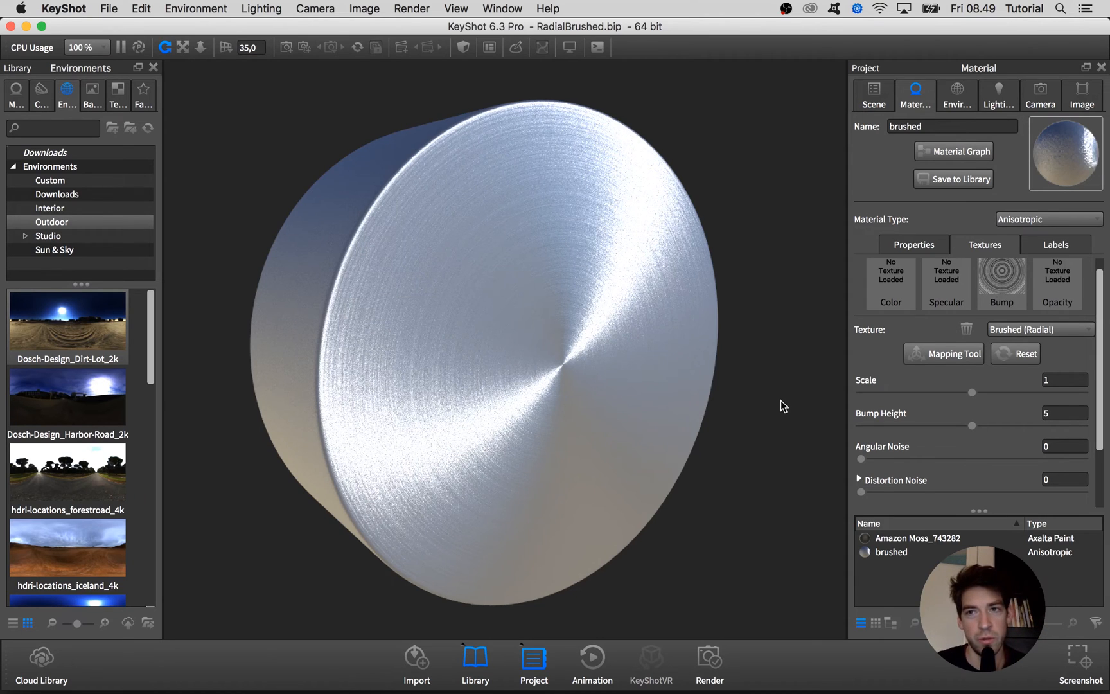
Add a Wood texture node in the Material Graph and preview it on the cylinder.
left_click(960, 151)
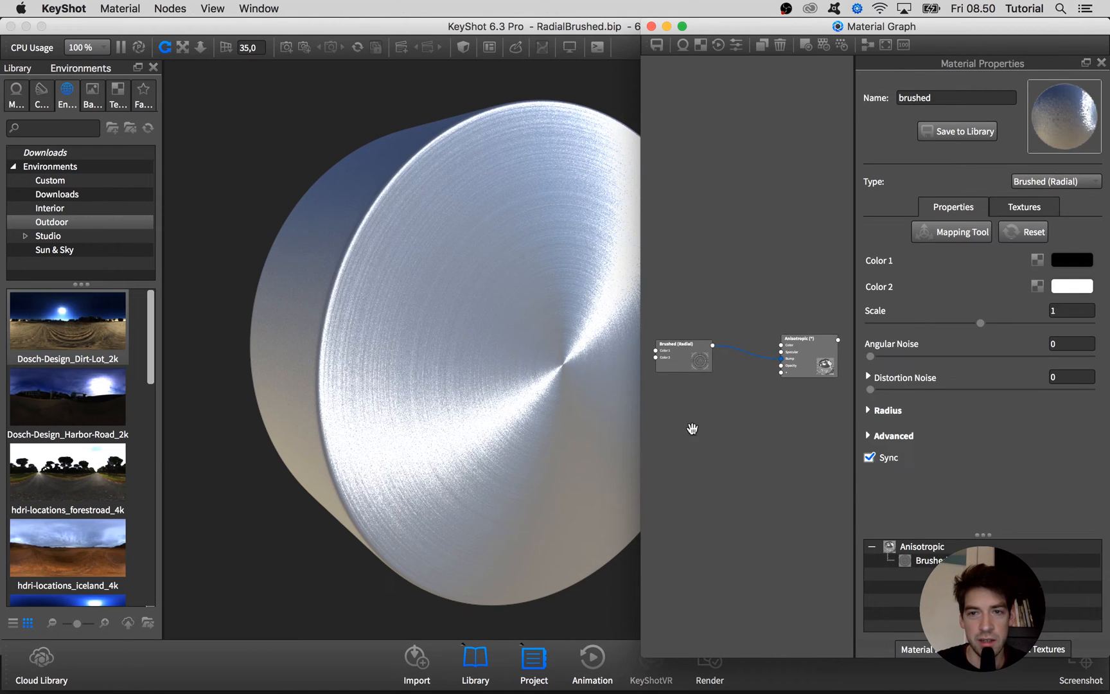
right_click(694, 429)
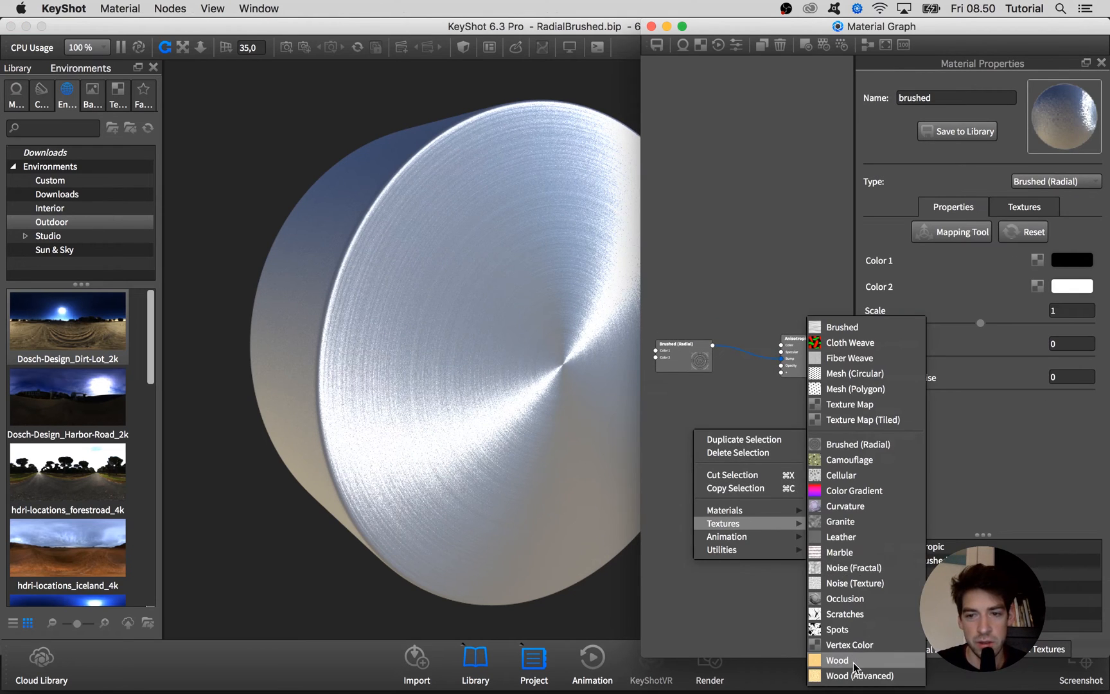
left_click(836, 660)
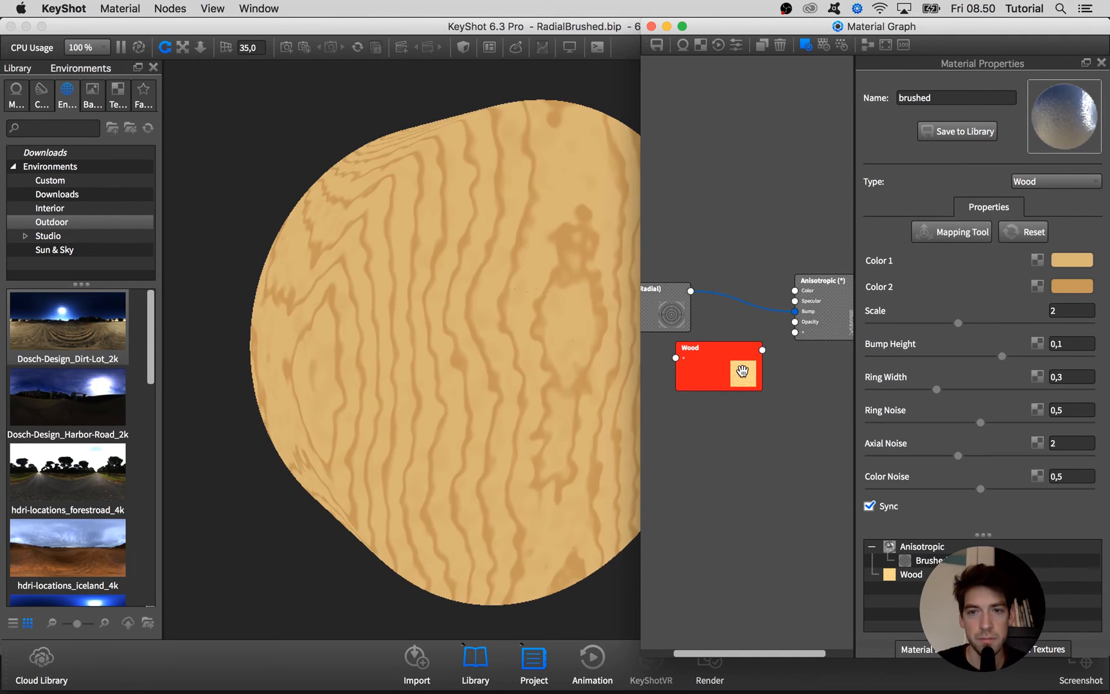
left_click(959, 233)
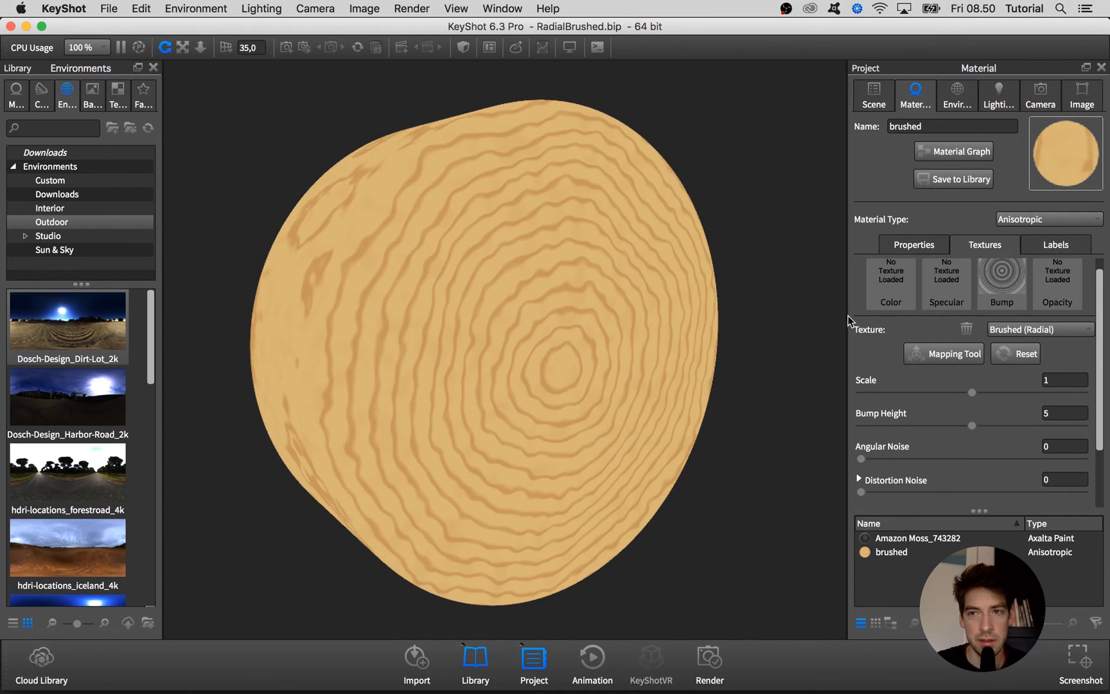
Recolour the wood with Color 1 white and Color 2 black.
left_click(953, 152)
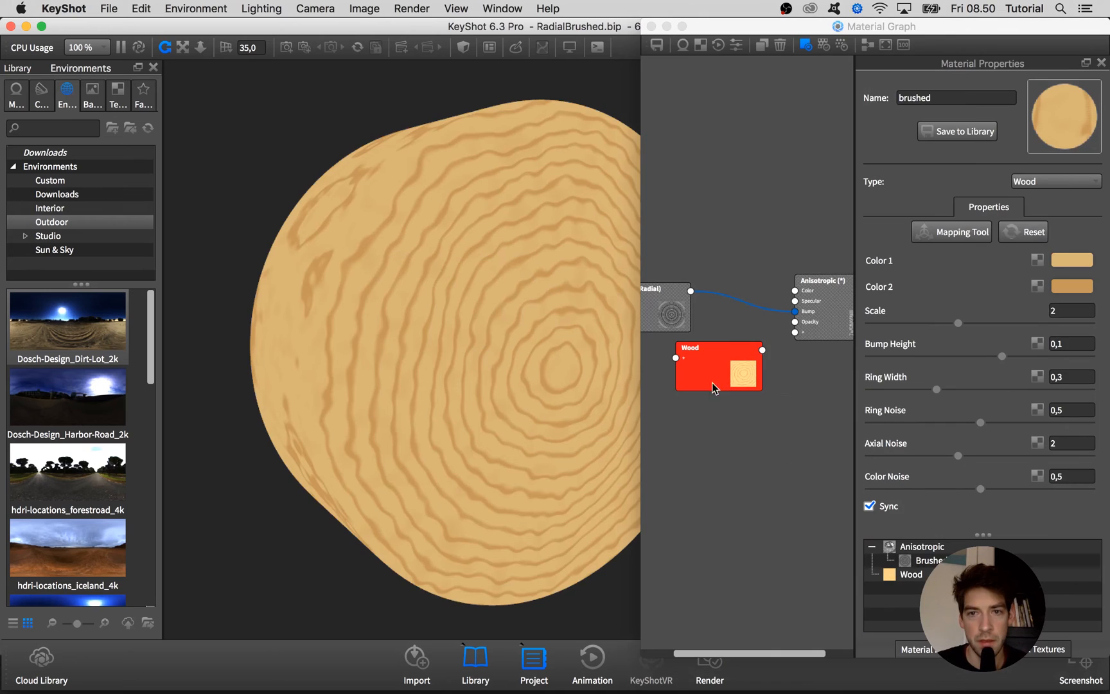
left_click(1072, 260)
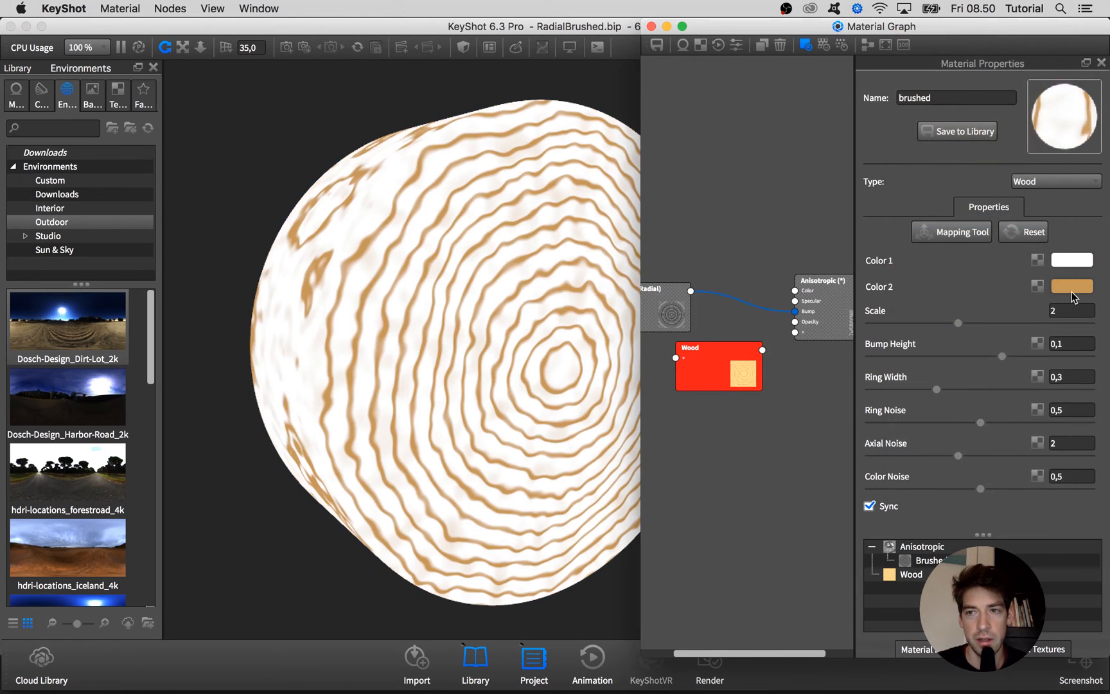
left_click(1071, 287)
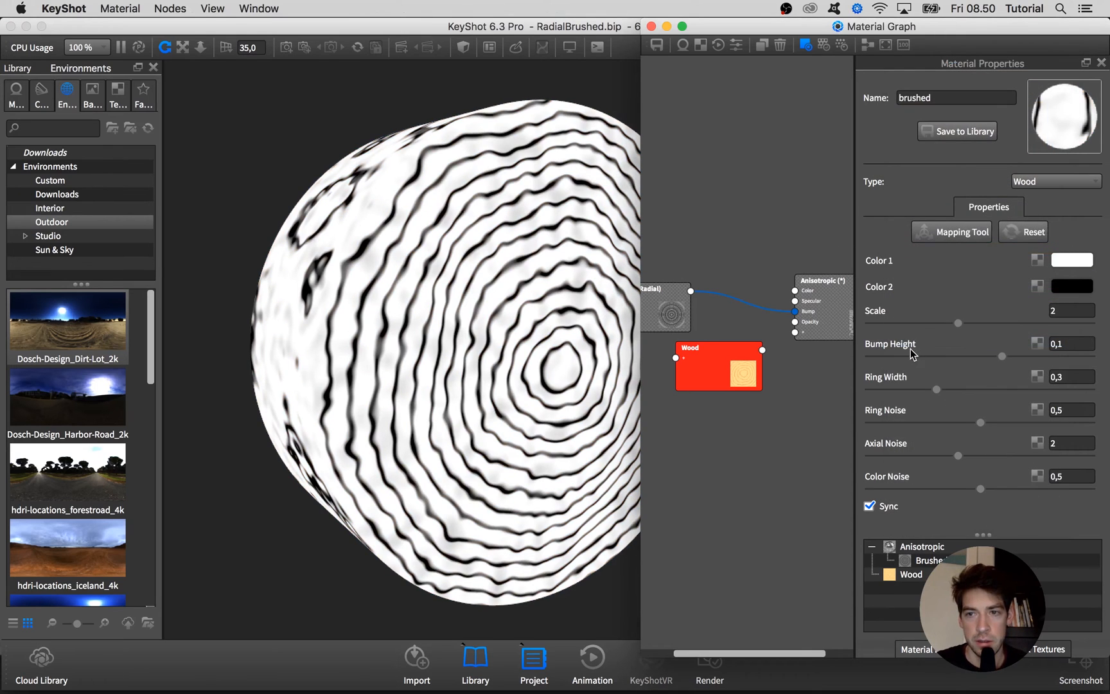
Zero the wood ring noise and shrink Scale for dense, clean concentric rings.
left_click_drag(981, 421, 889, 421)
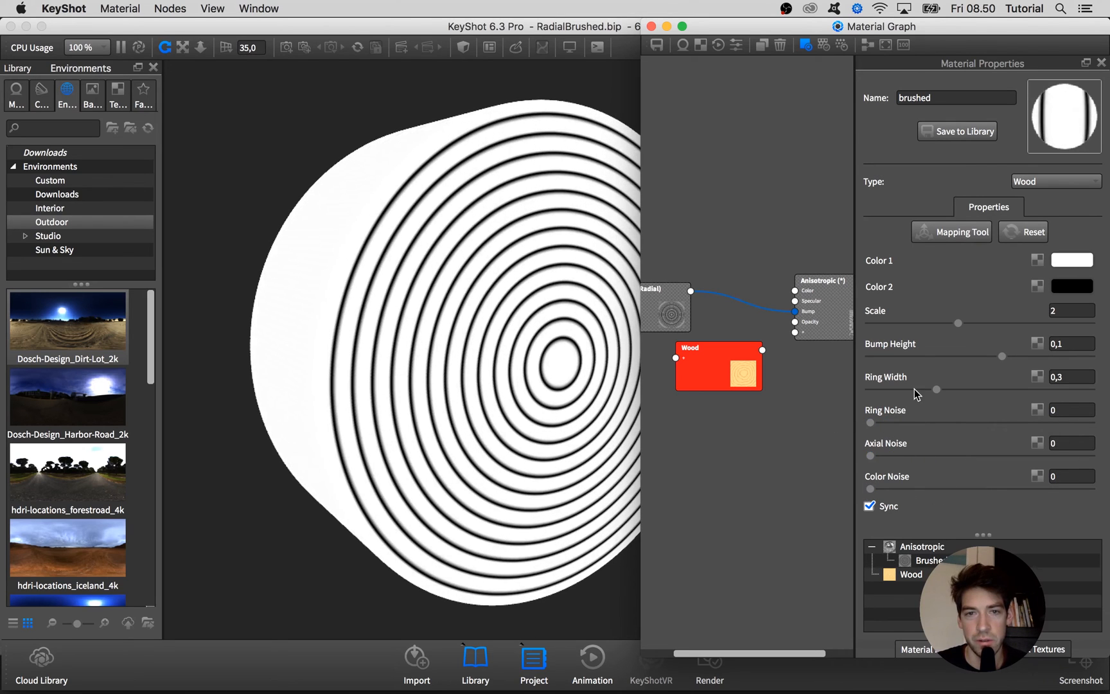
left_click(1098, 63)
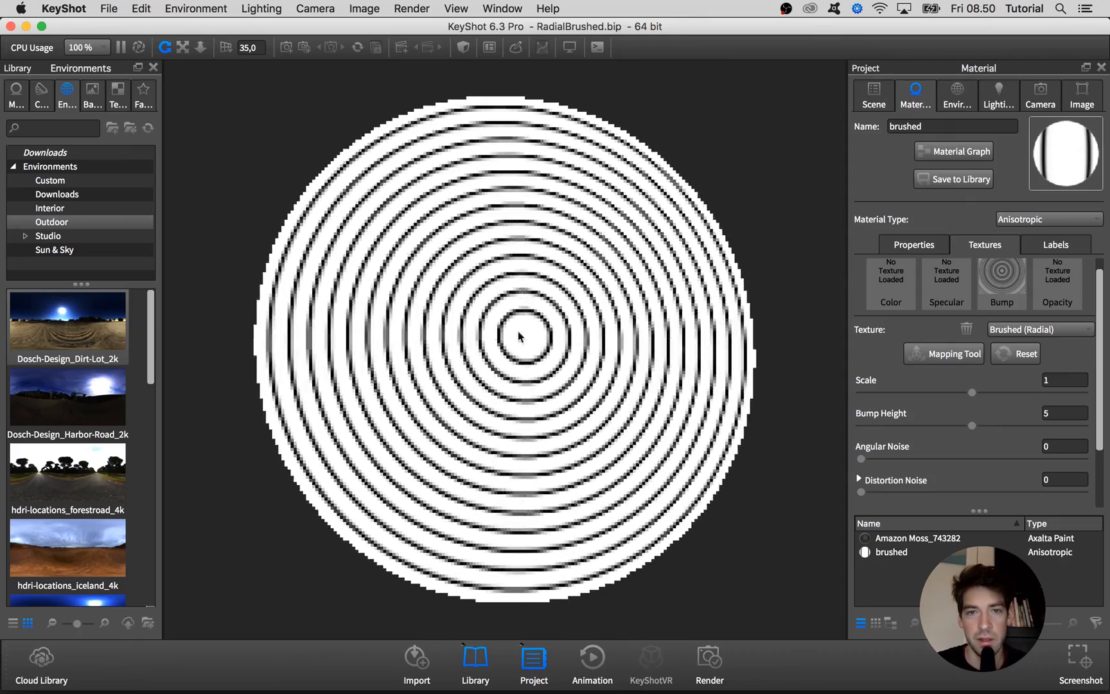
left_click(961, 152)
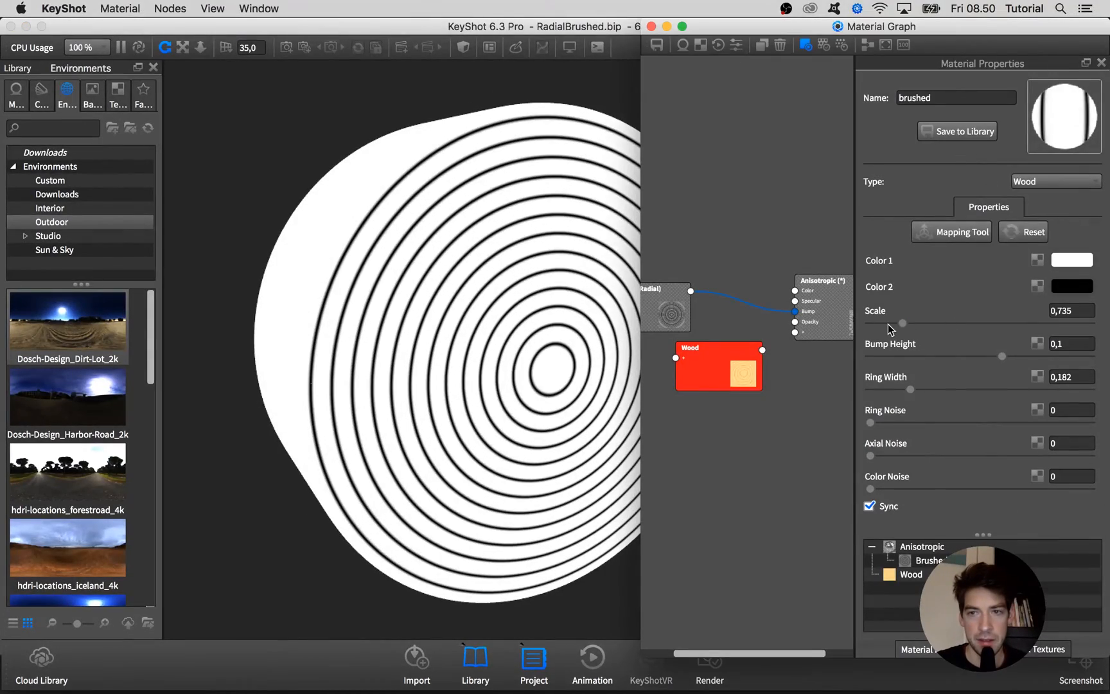
left_click_drag(906, 322, 895, 323)
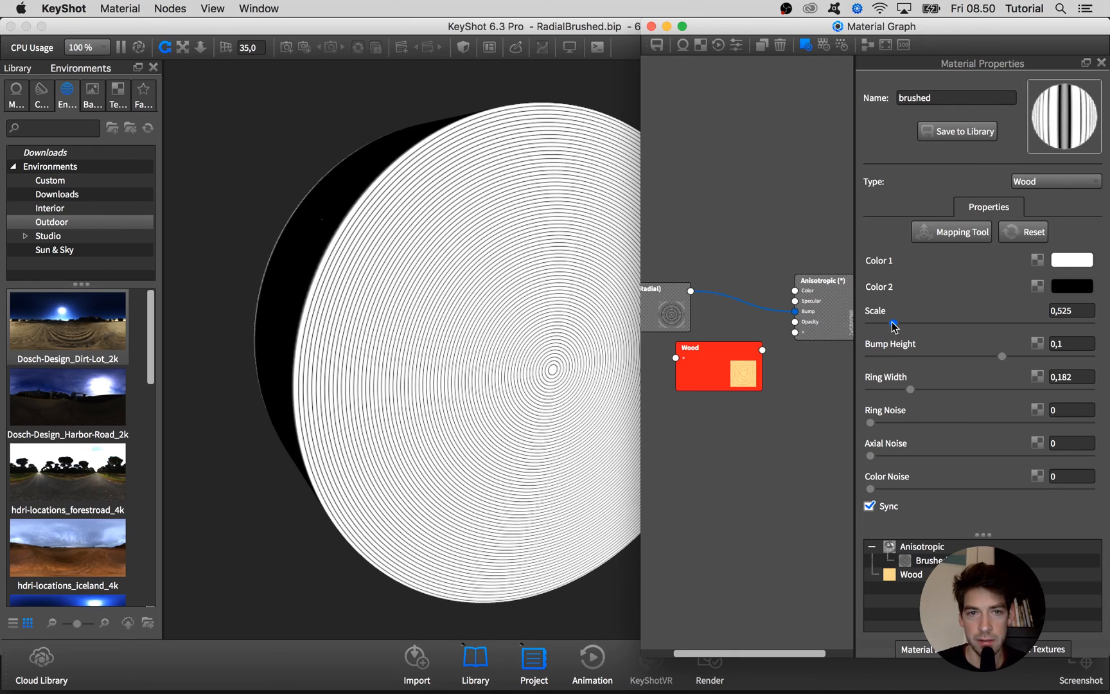
Try Color 1 as black in the colour chooser, then reopen it to restore white.
left_click(1072, 261)
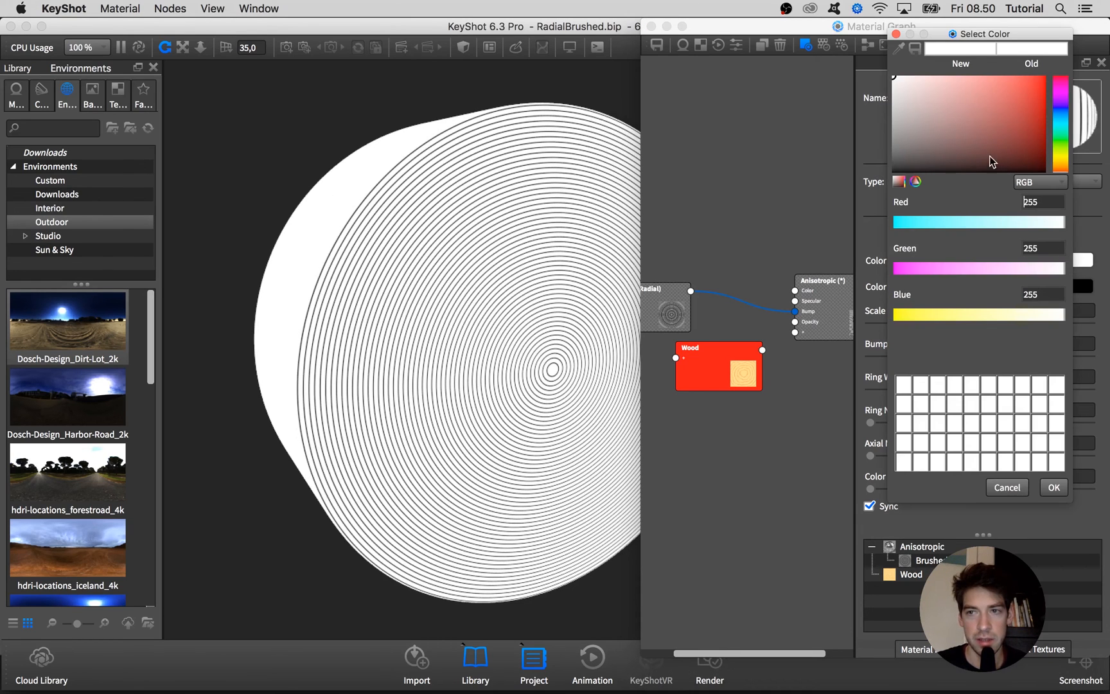
left_click(1054, 488)
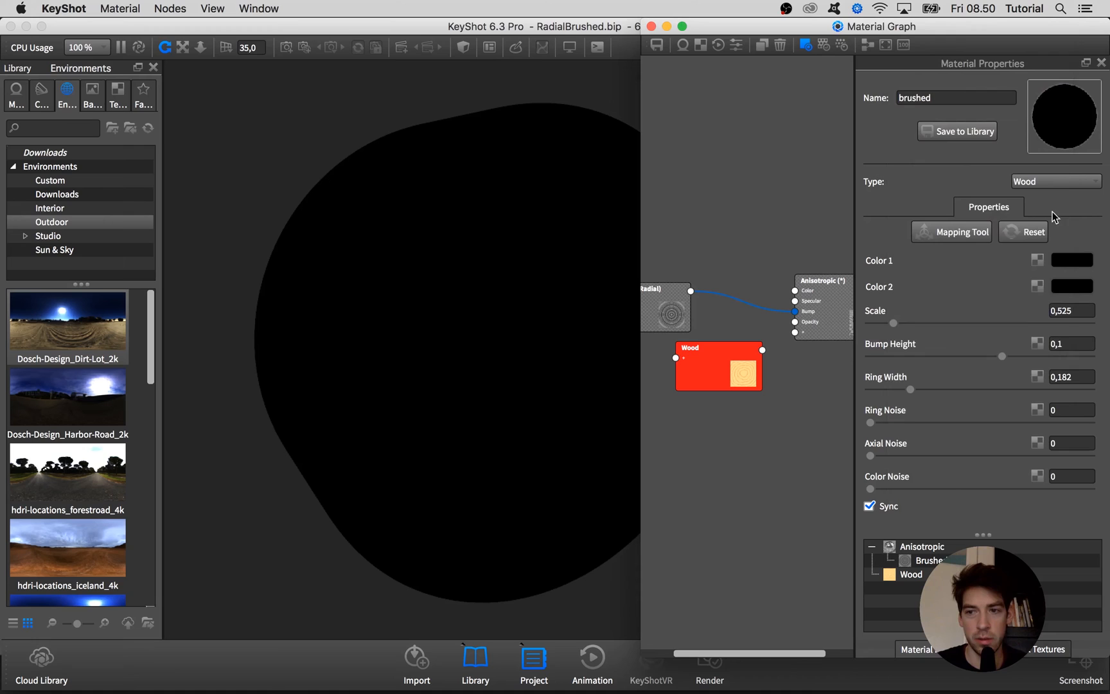
left_click(1071, 261)
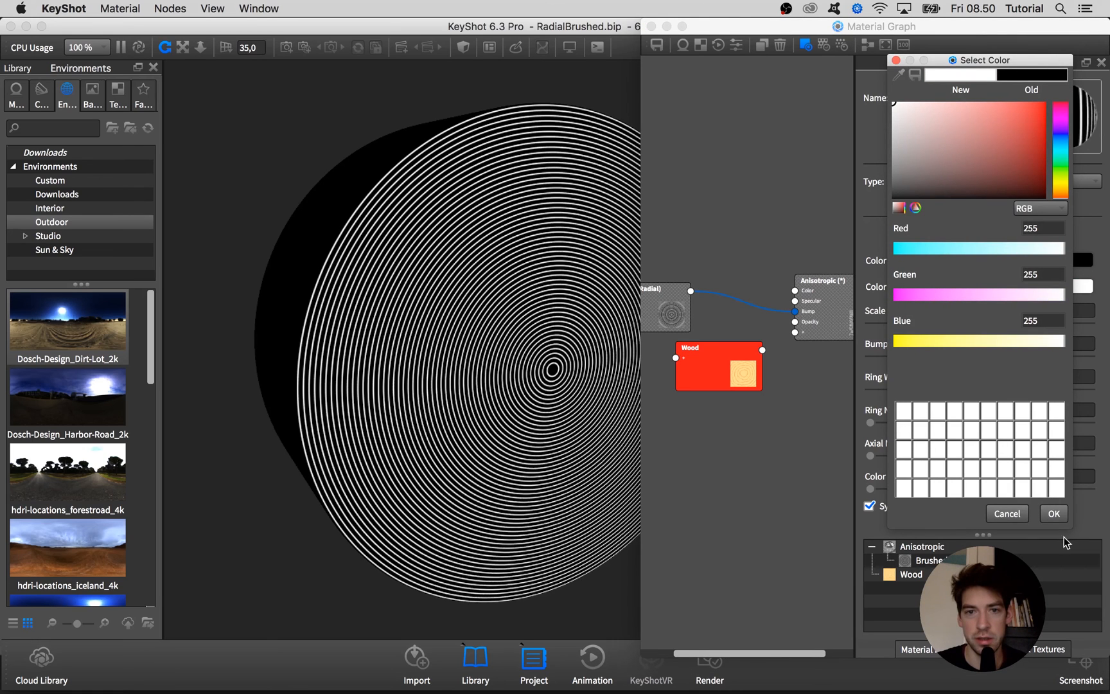